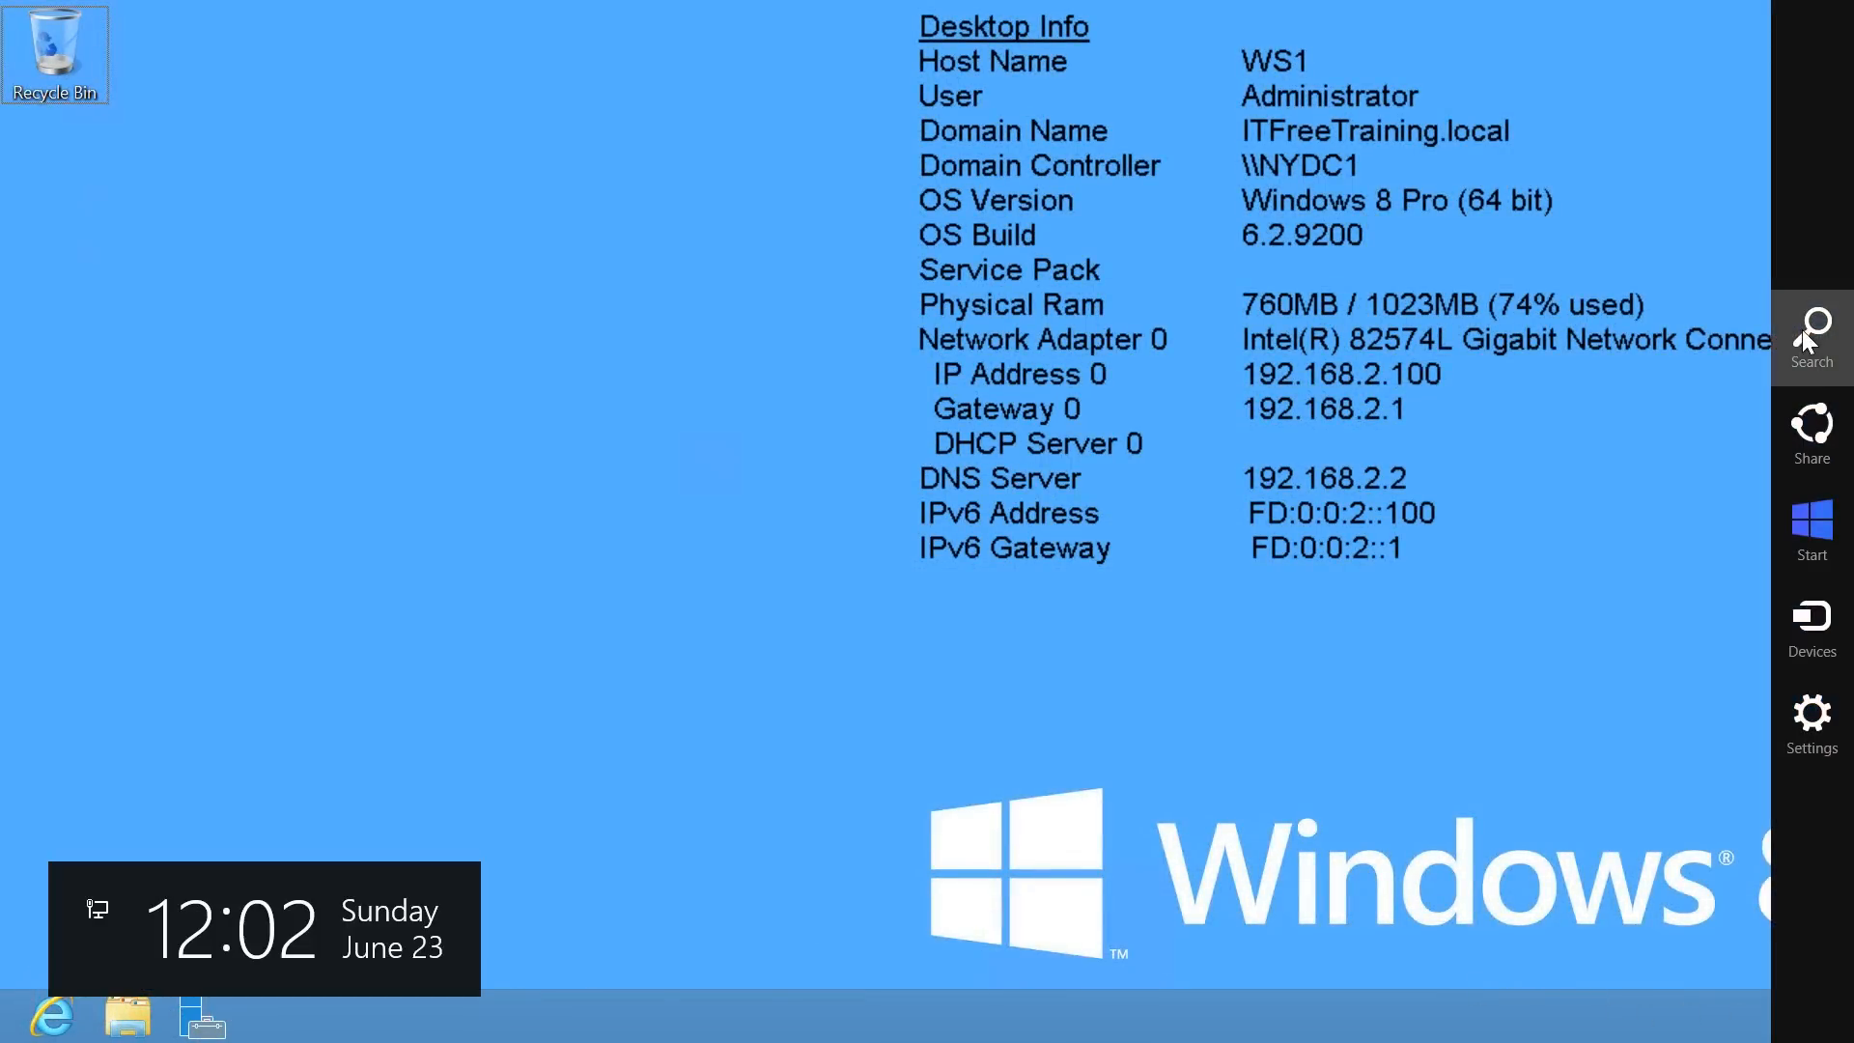
# Launch an administrator Command Prompt from the Start screen search
pyautogui.click(1807, 336)
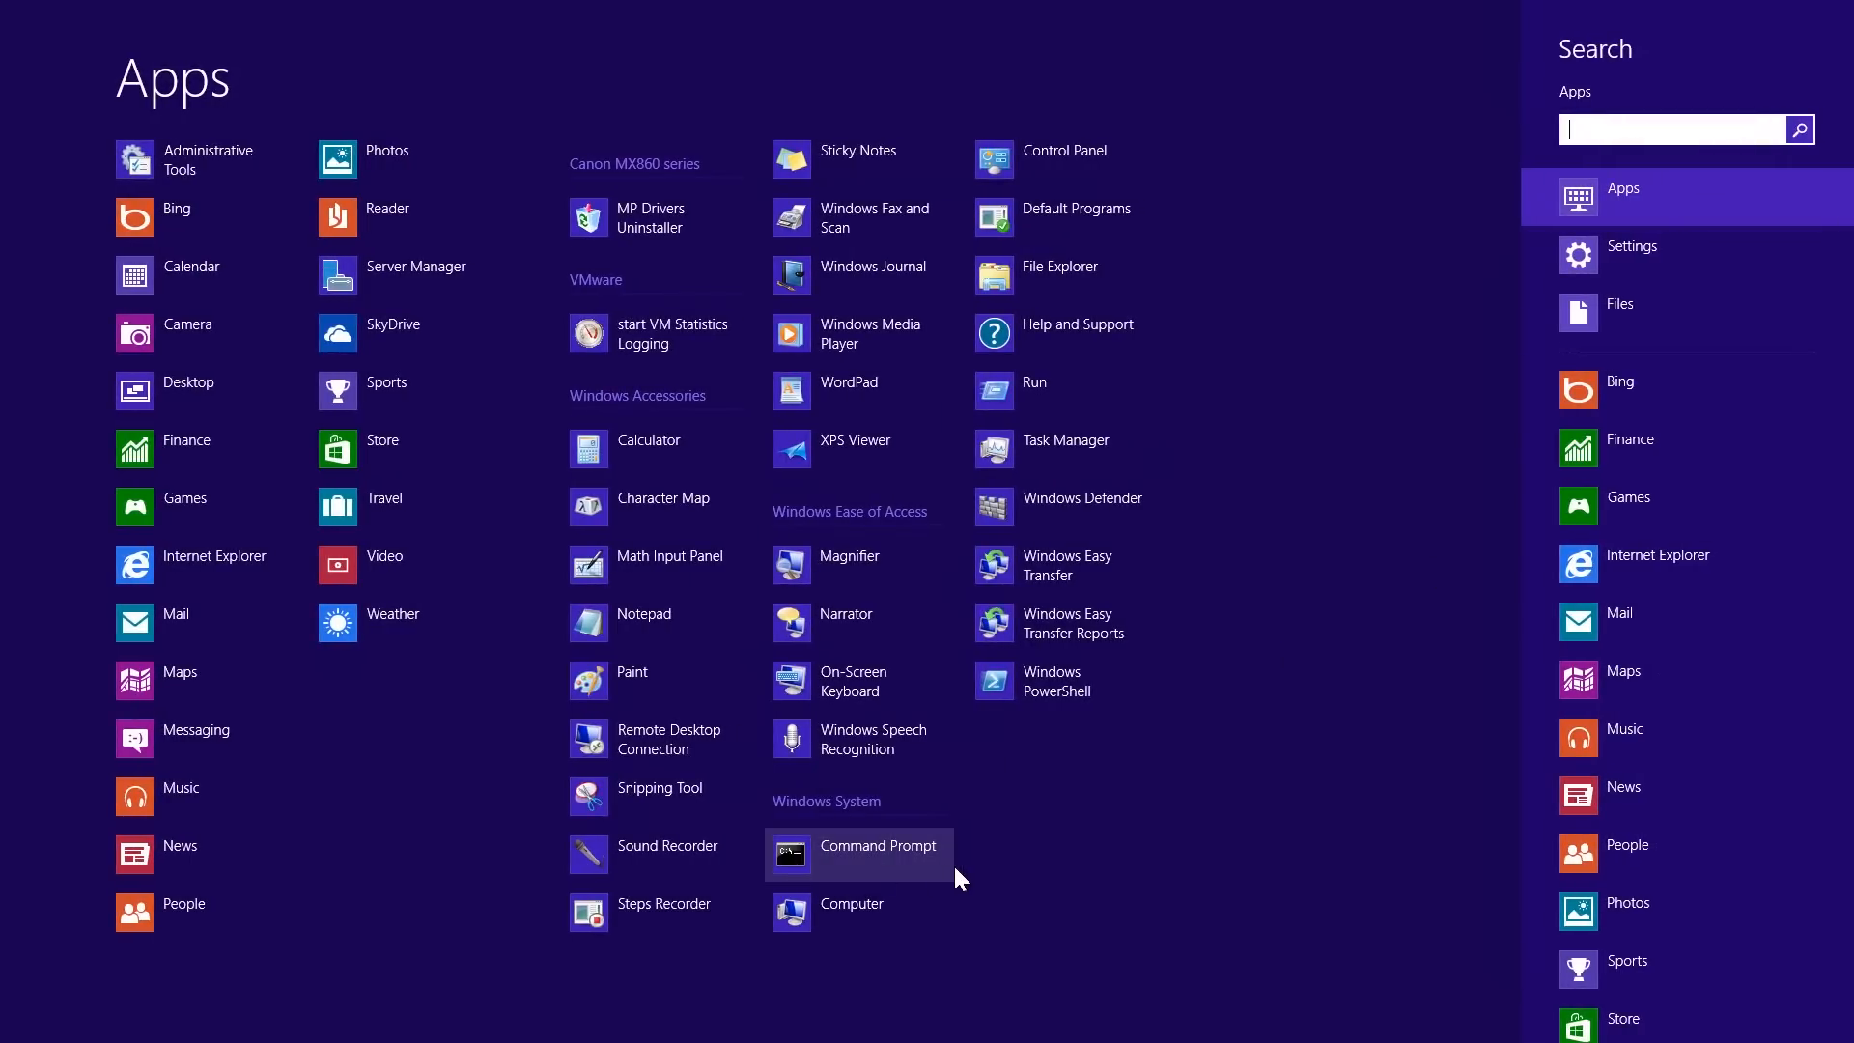
pyautogui.click(877, 845)
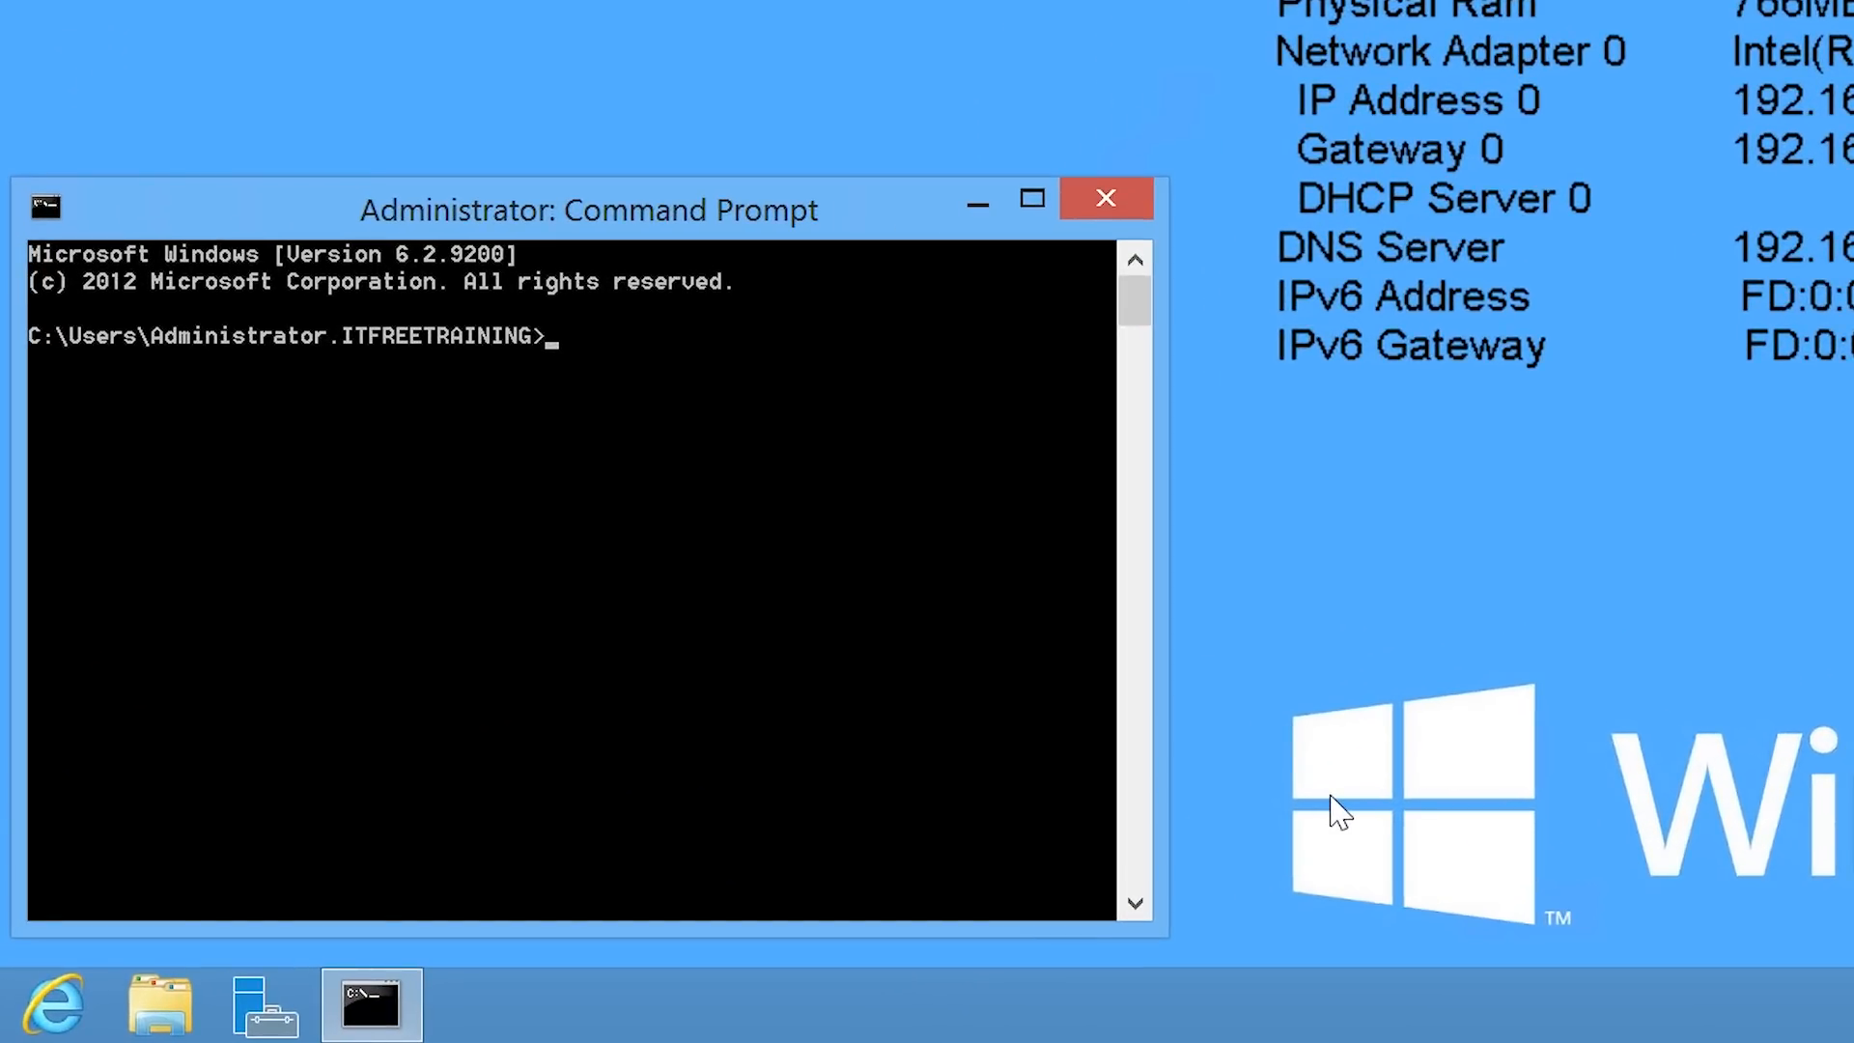
# Run ping HighCostDC1.HighCostTraining.local from the drive root
pyautogui.write('ping HighCostD')
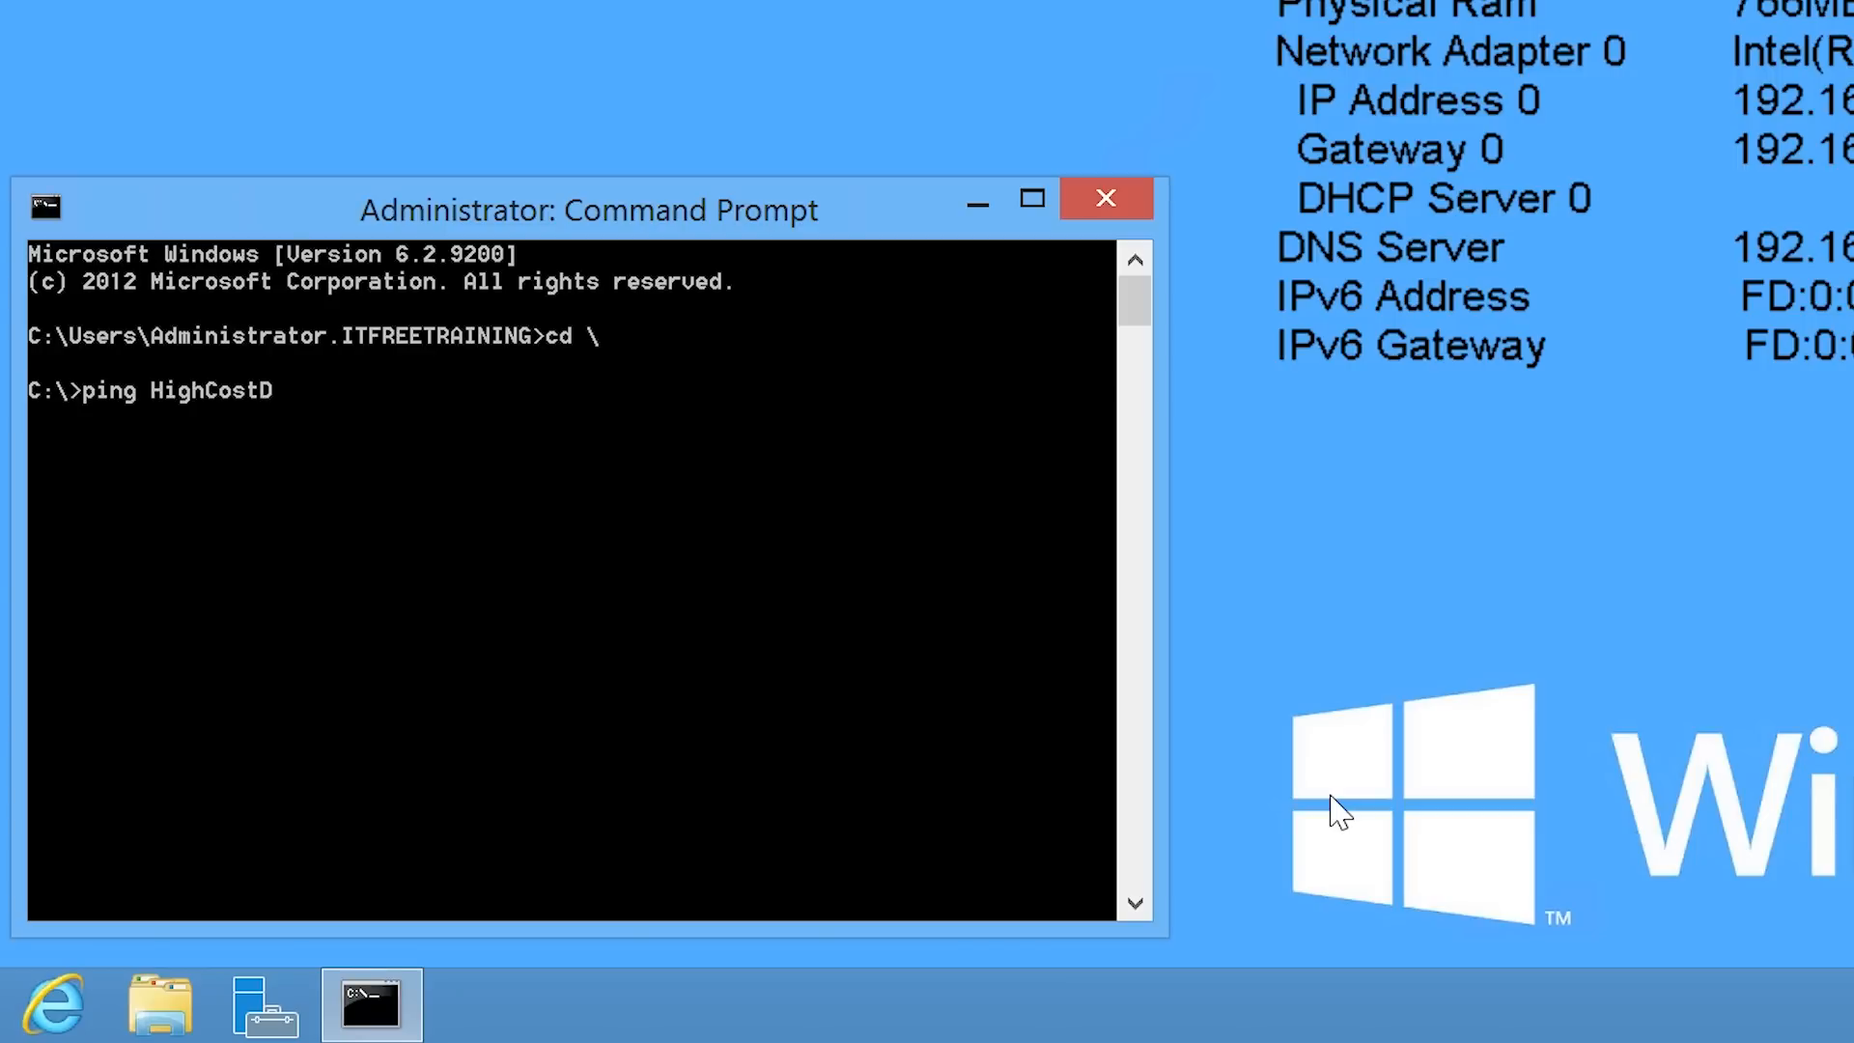
pyautogui.write('C1.HighCostTraining.local')
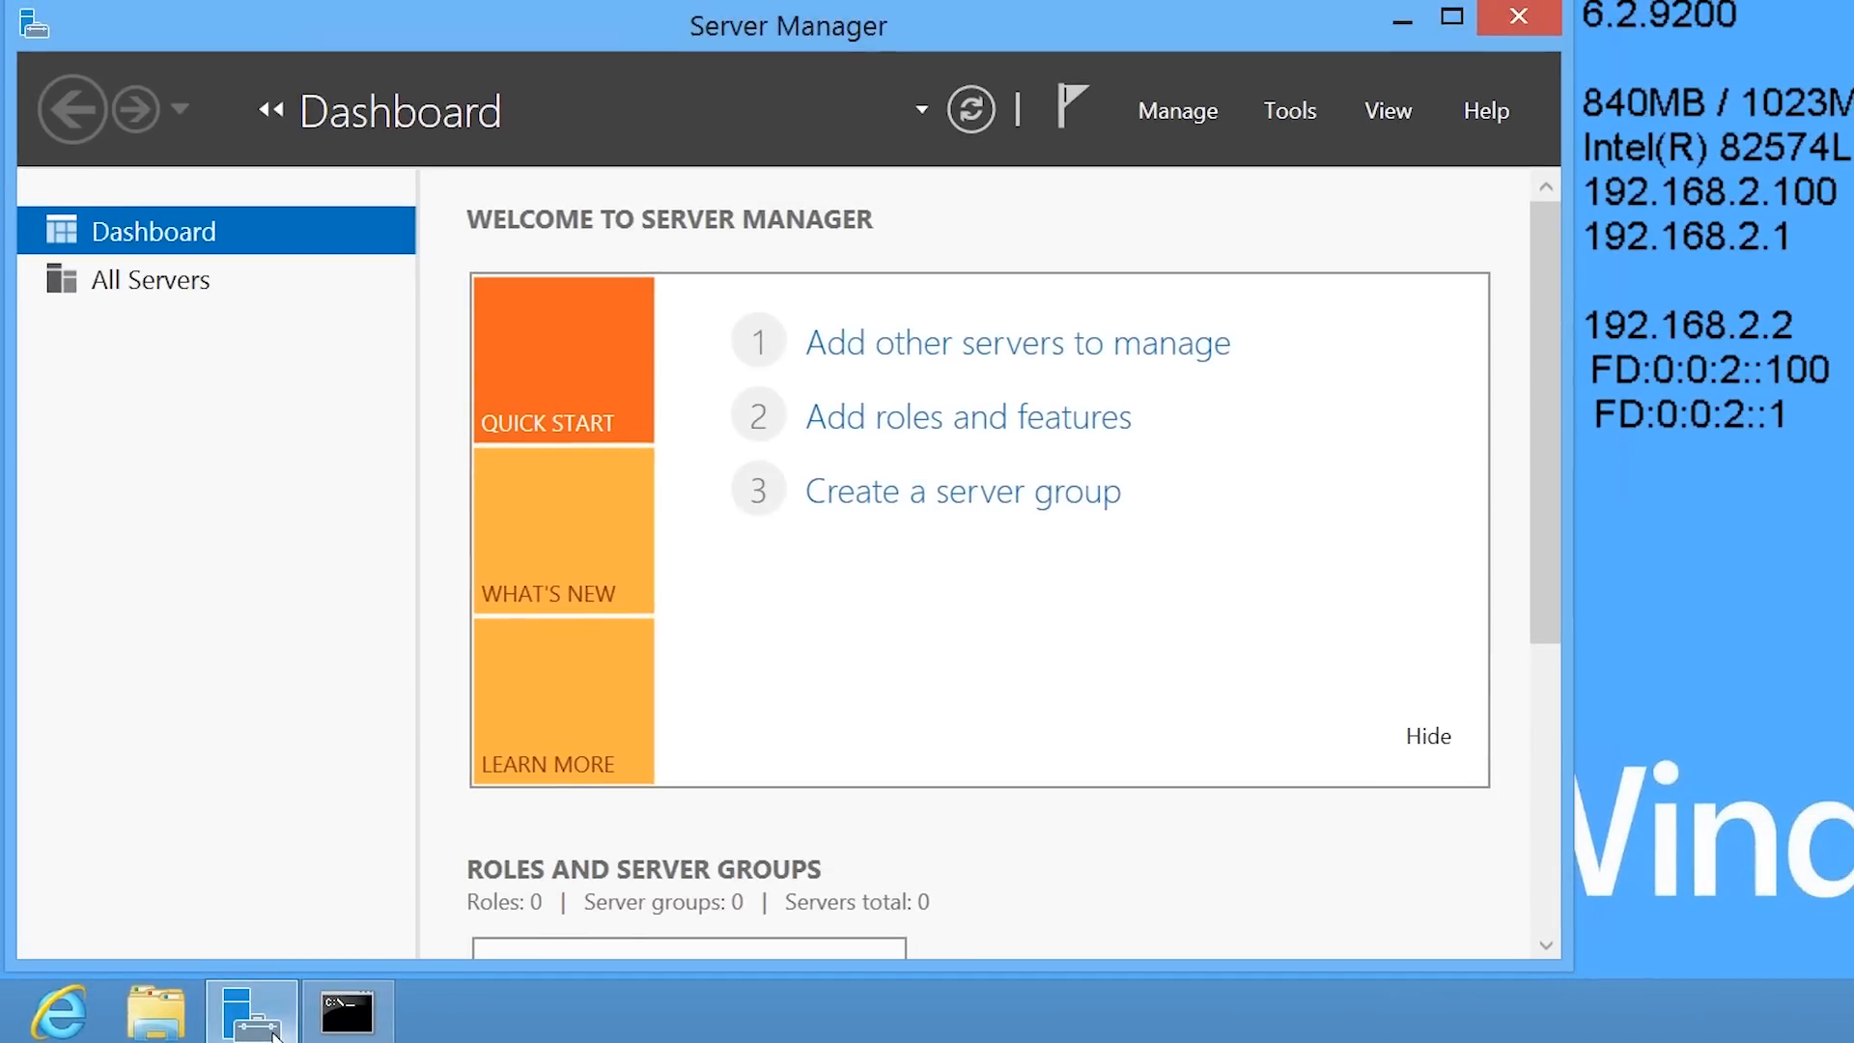
pyautogui.moveTo(1290, 110)
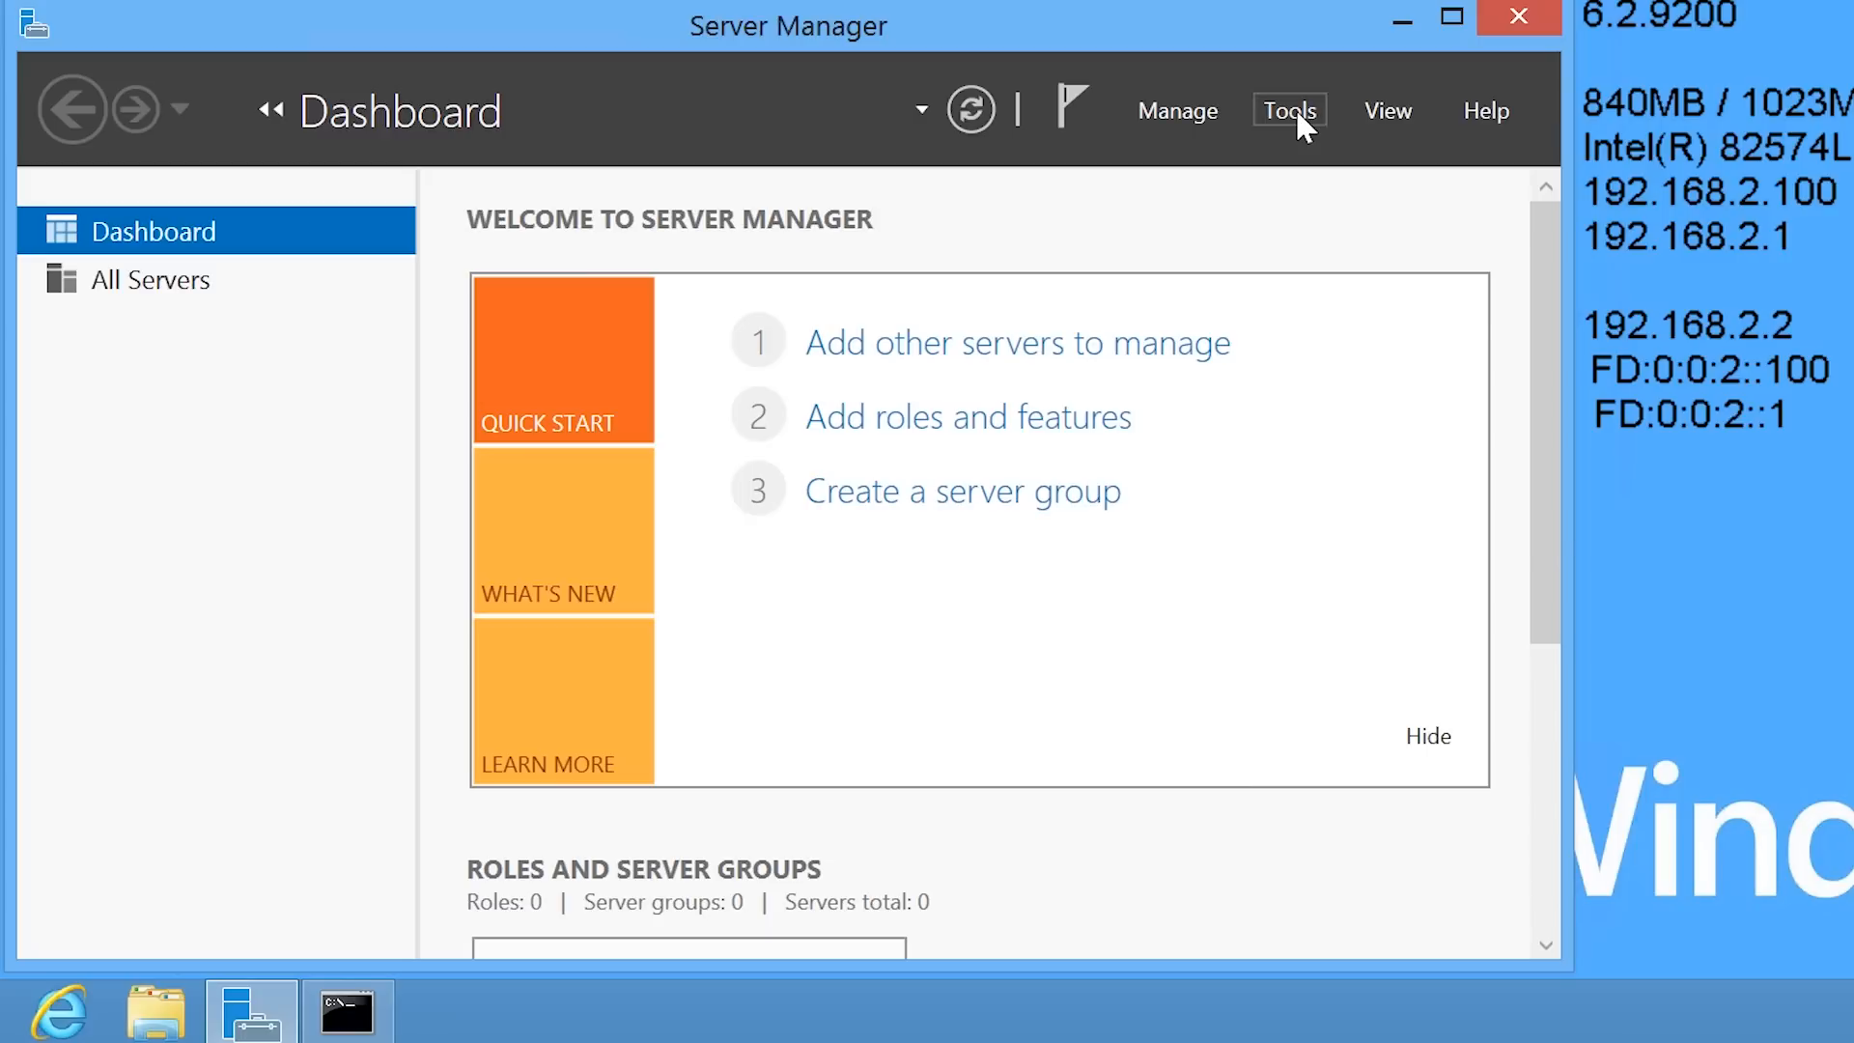
# Launch DNS Manager from Server Manager Tools and view the NYDC1 server's properties
pyautogui.click(1288, 110)
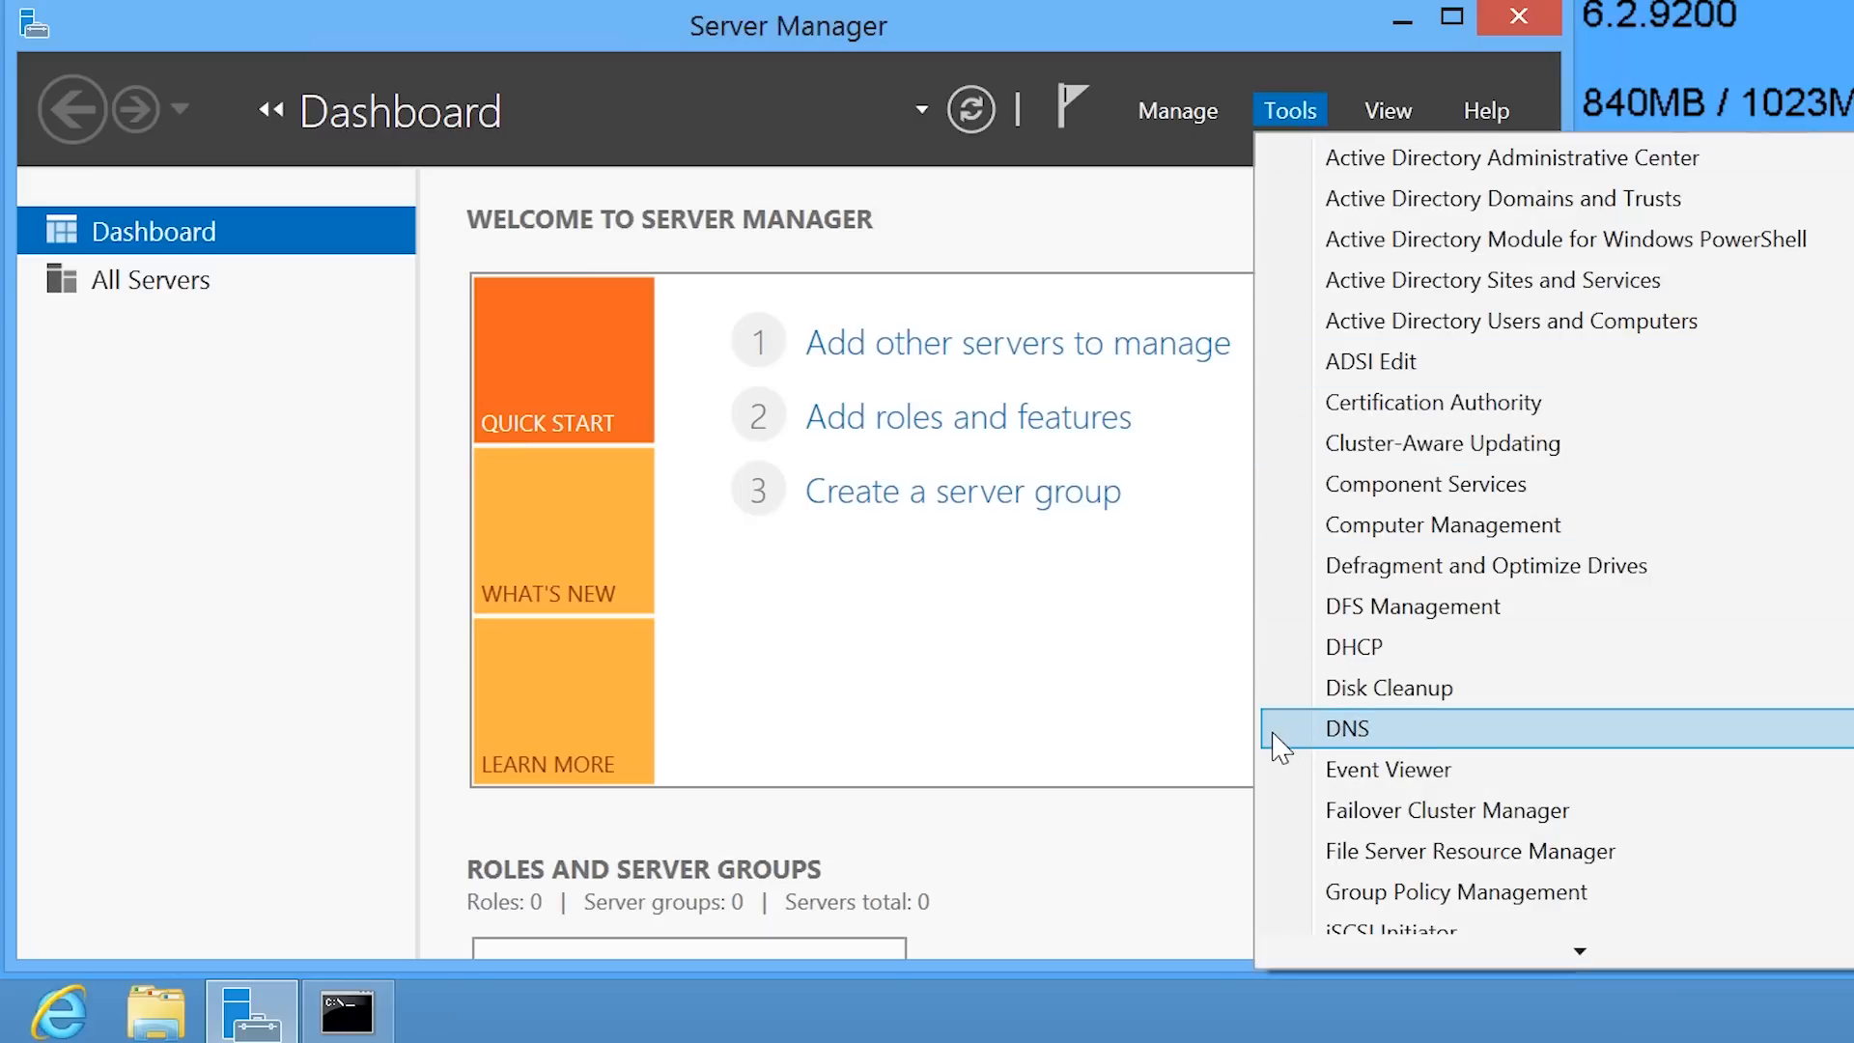
pyautogui.click(1346, 727)
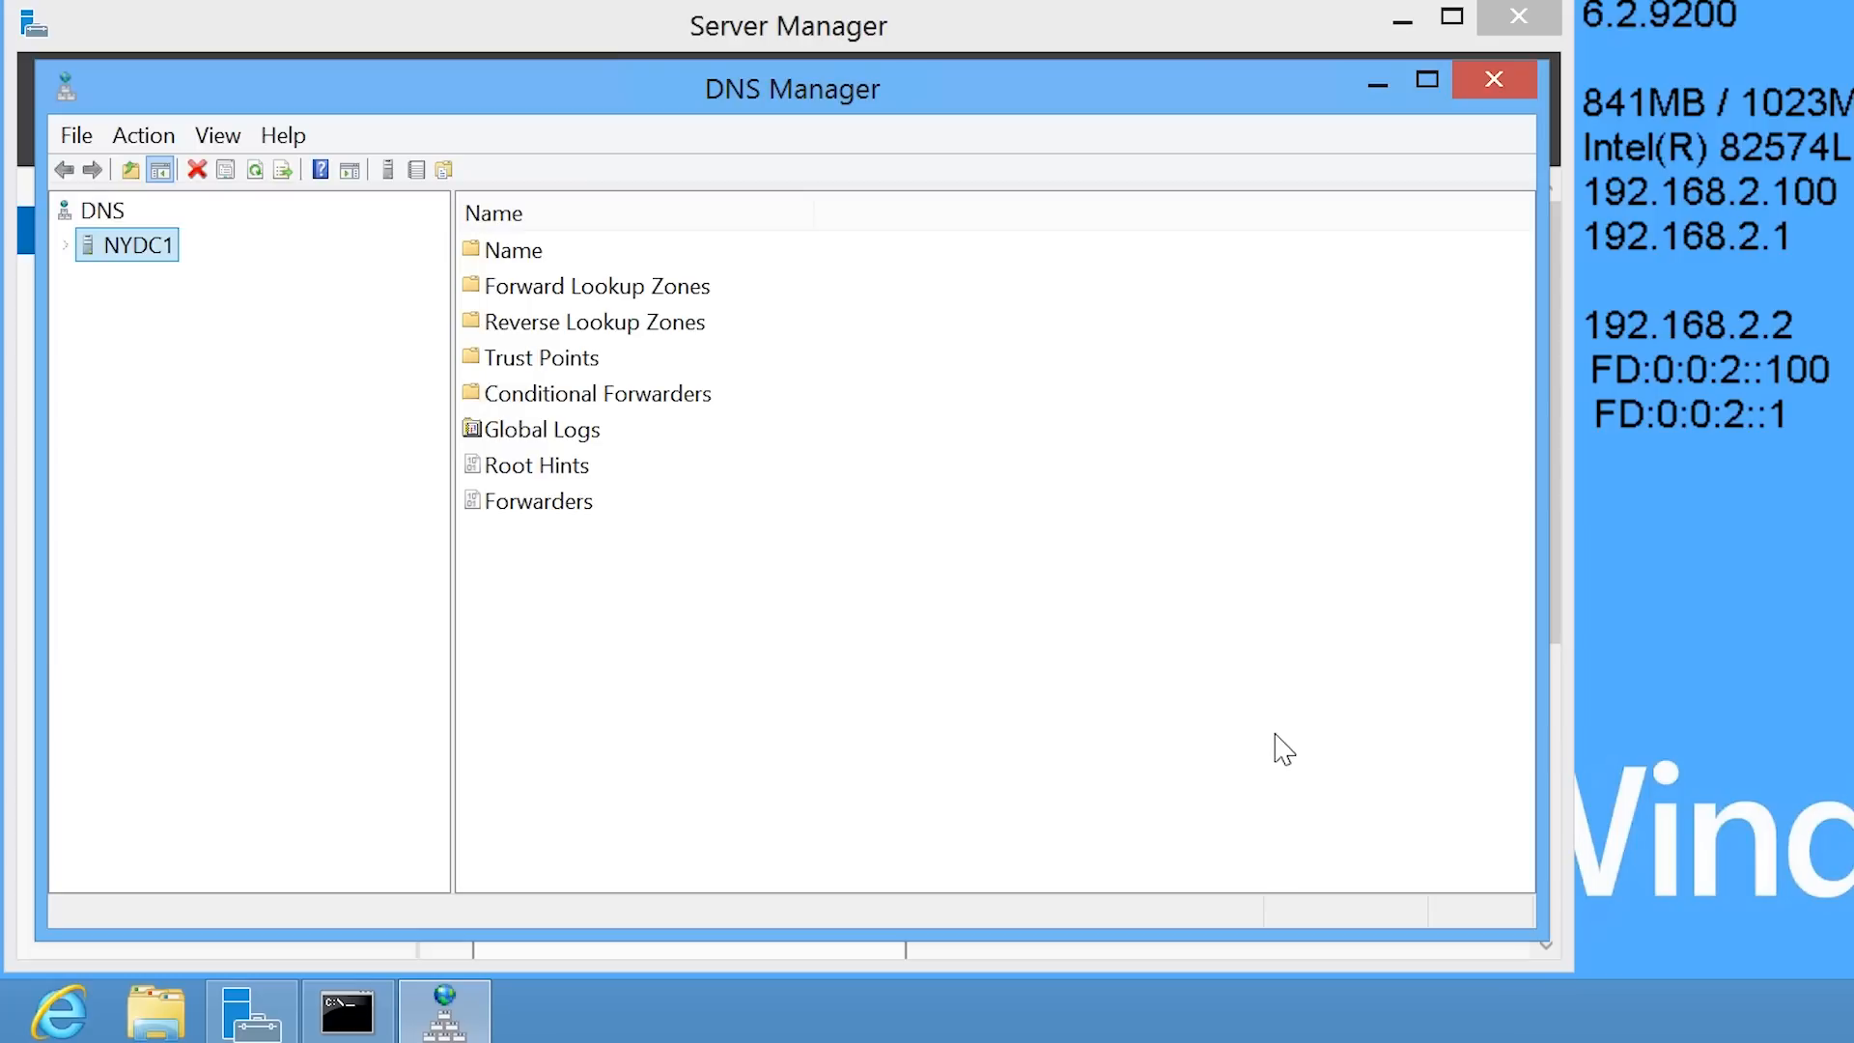
pyautogui.rightClick(126, 245)
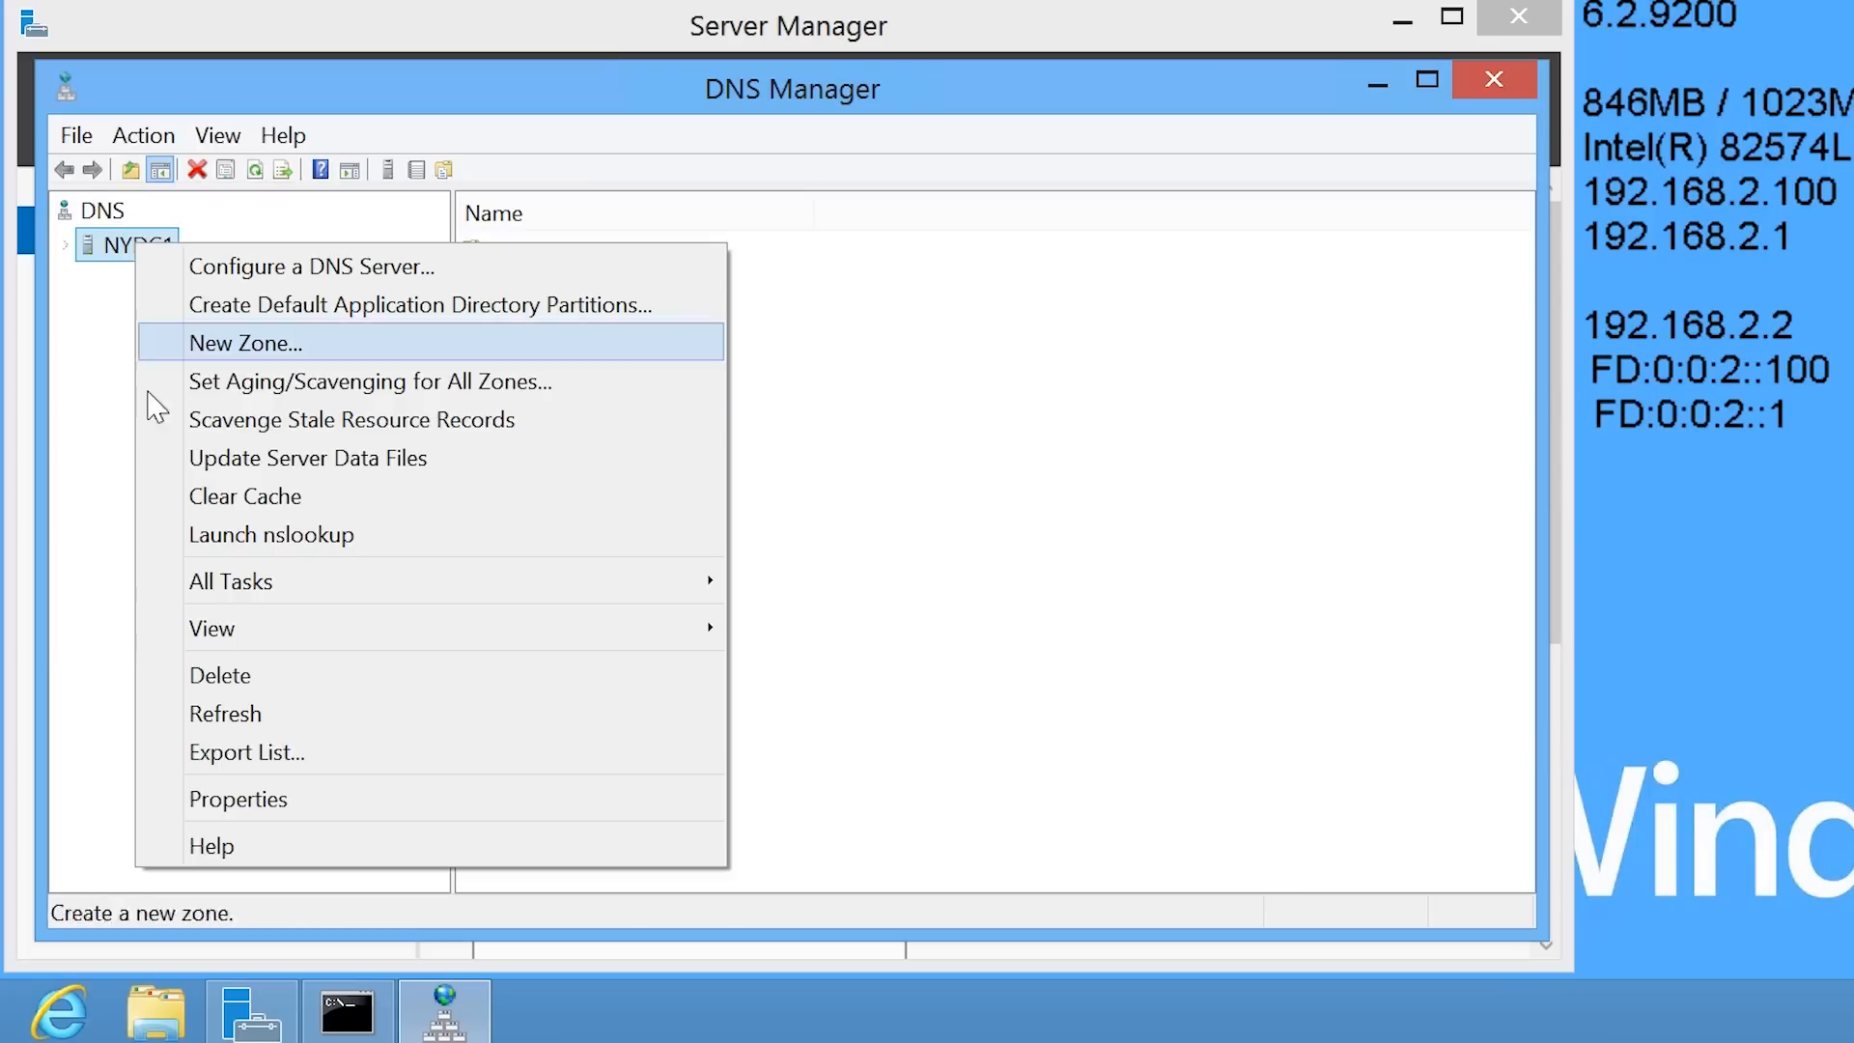
pyautogui.moveTo(355, 811)
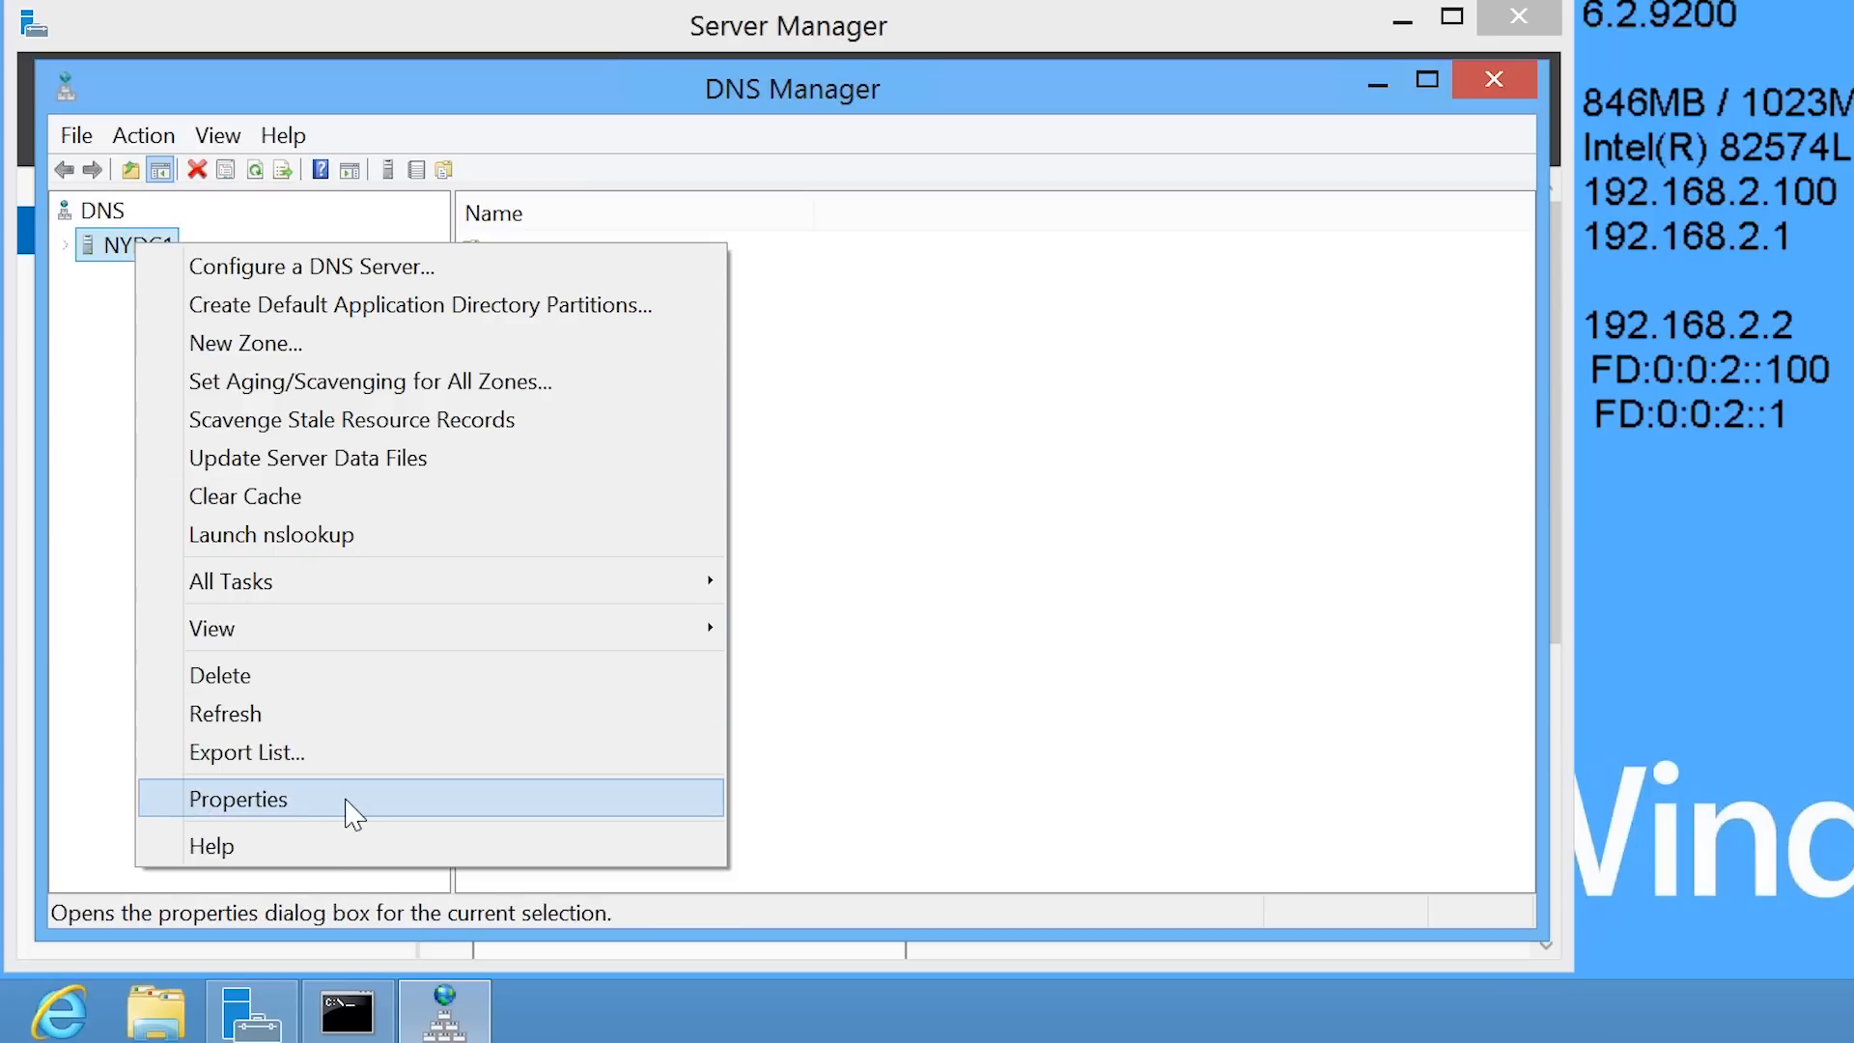
pyautogui.click(238, 797)
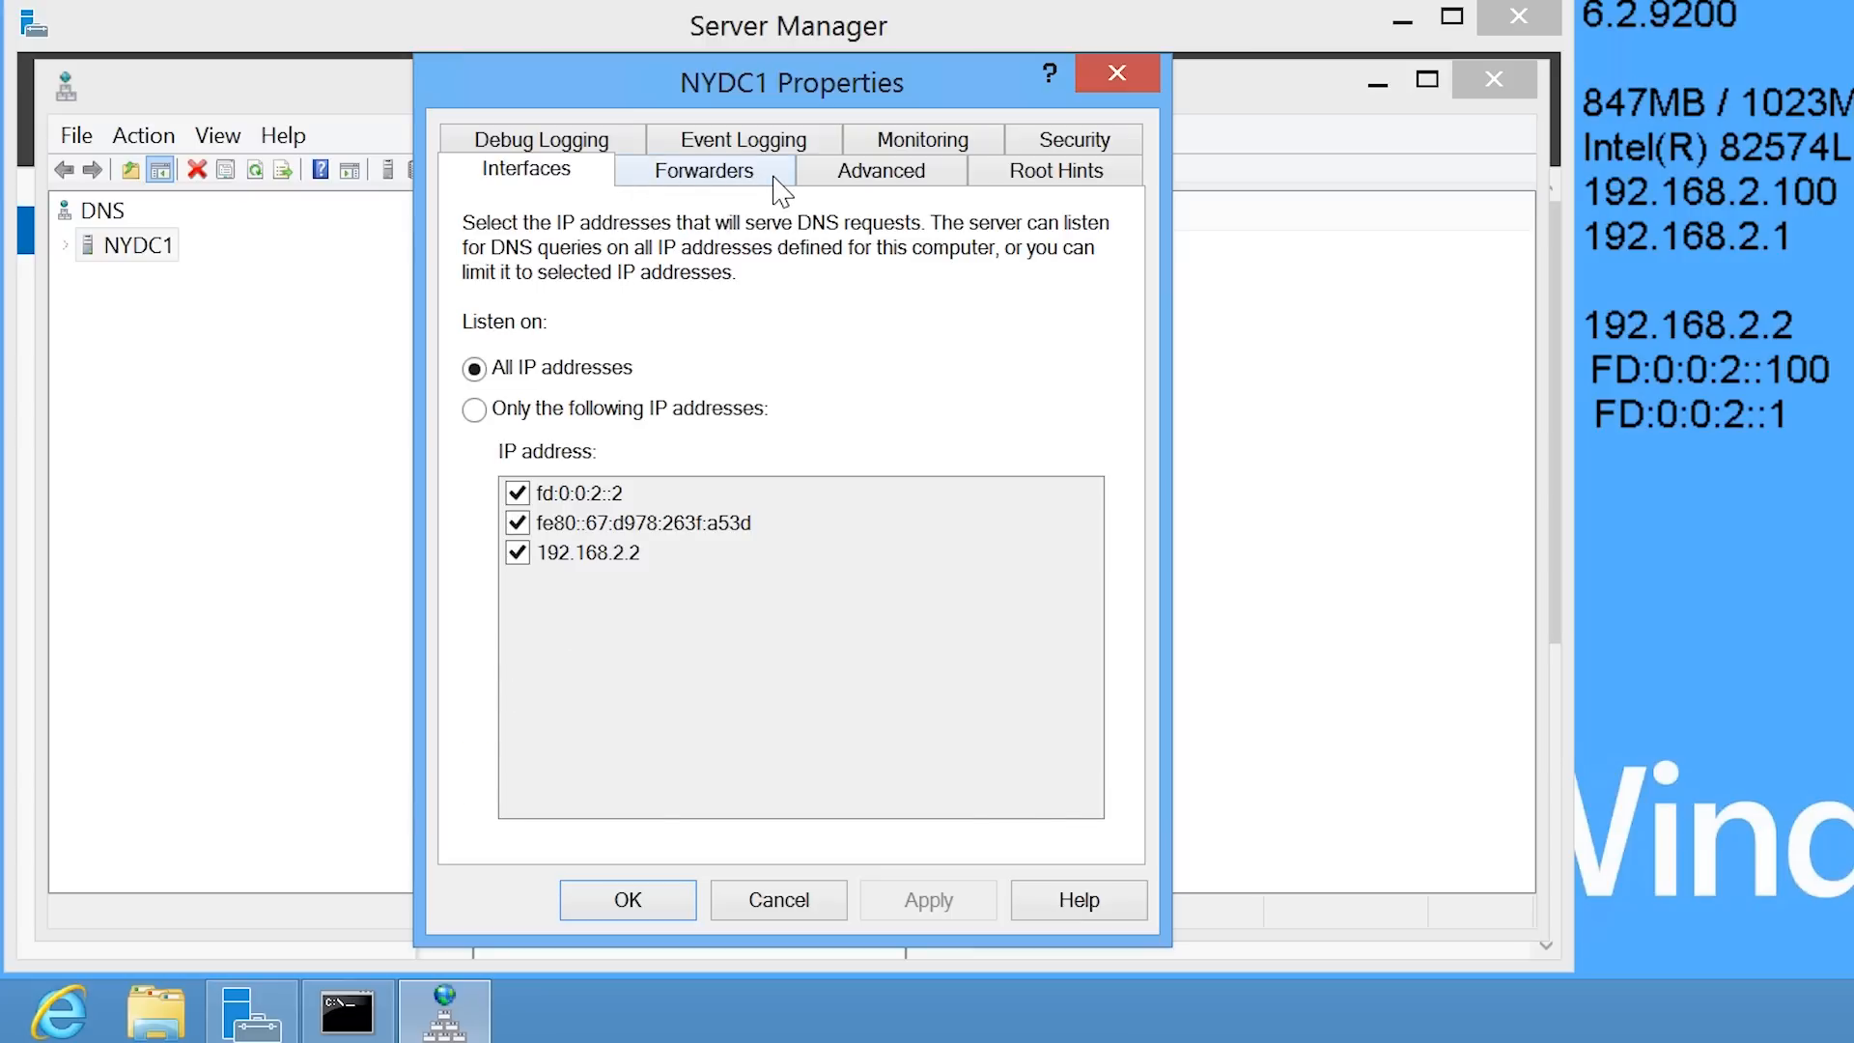
# Add validated ISP forwarders 203.12.160.35 and 203.12.160.36 to NYDC1
pyautogui.click(703, 170)
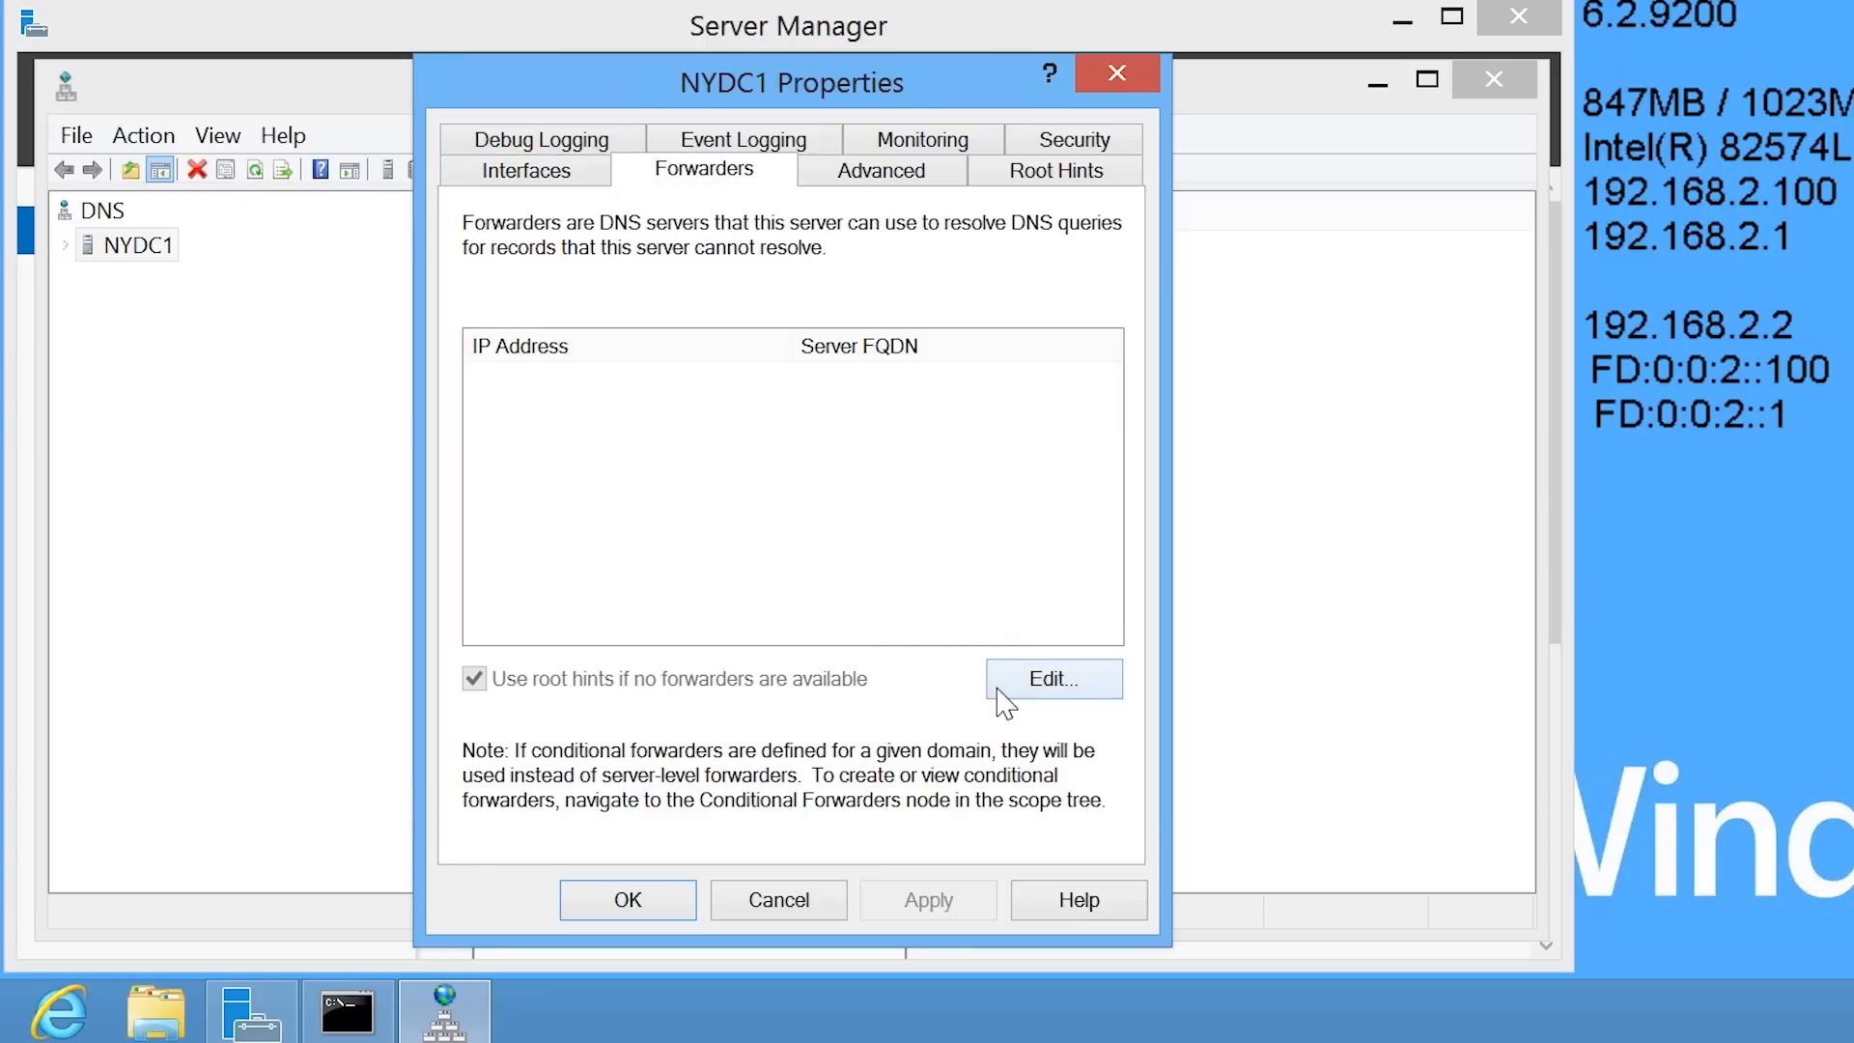
pyautogui.click(1051, 677)
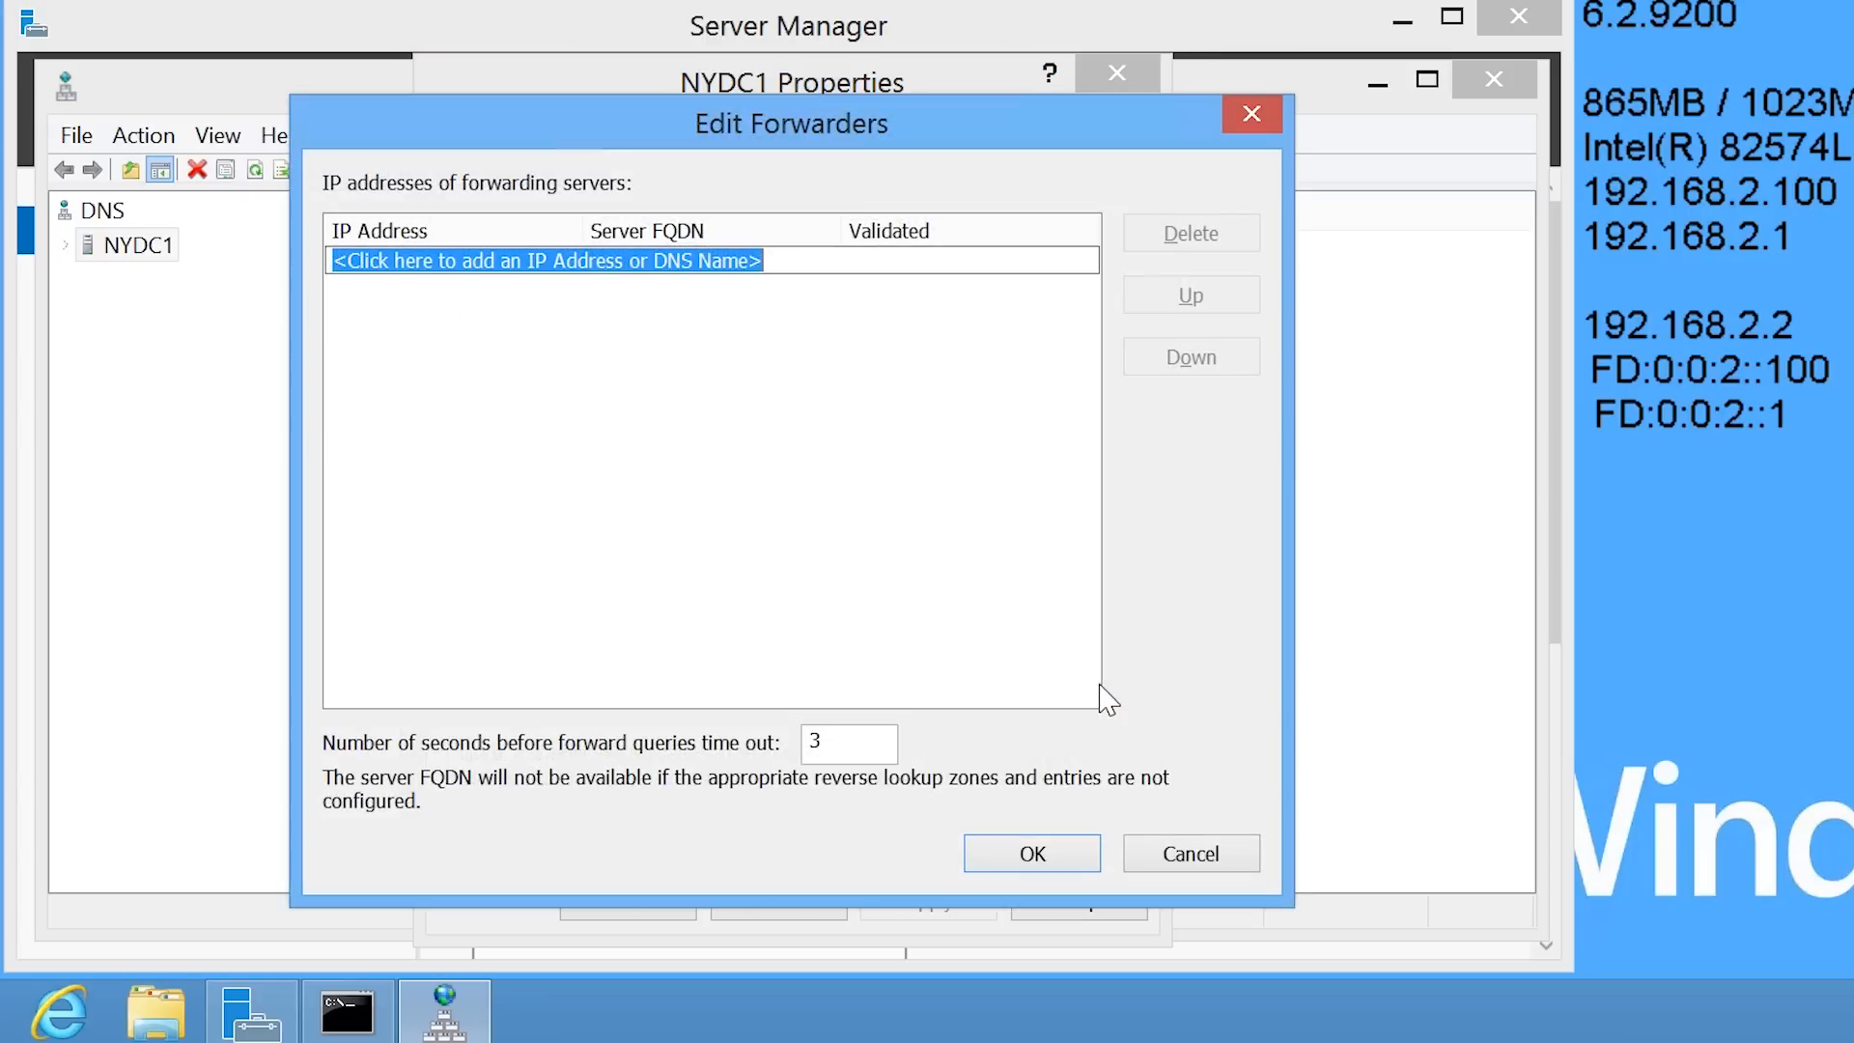
pyautogui.write('203.12.160')
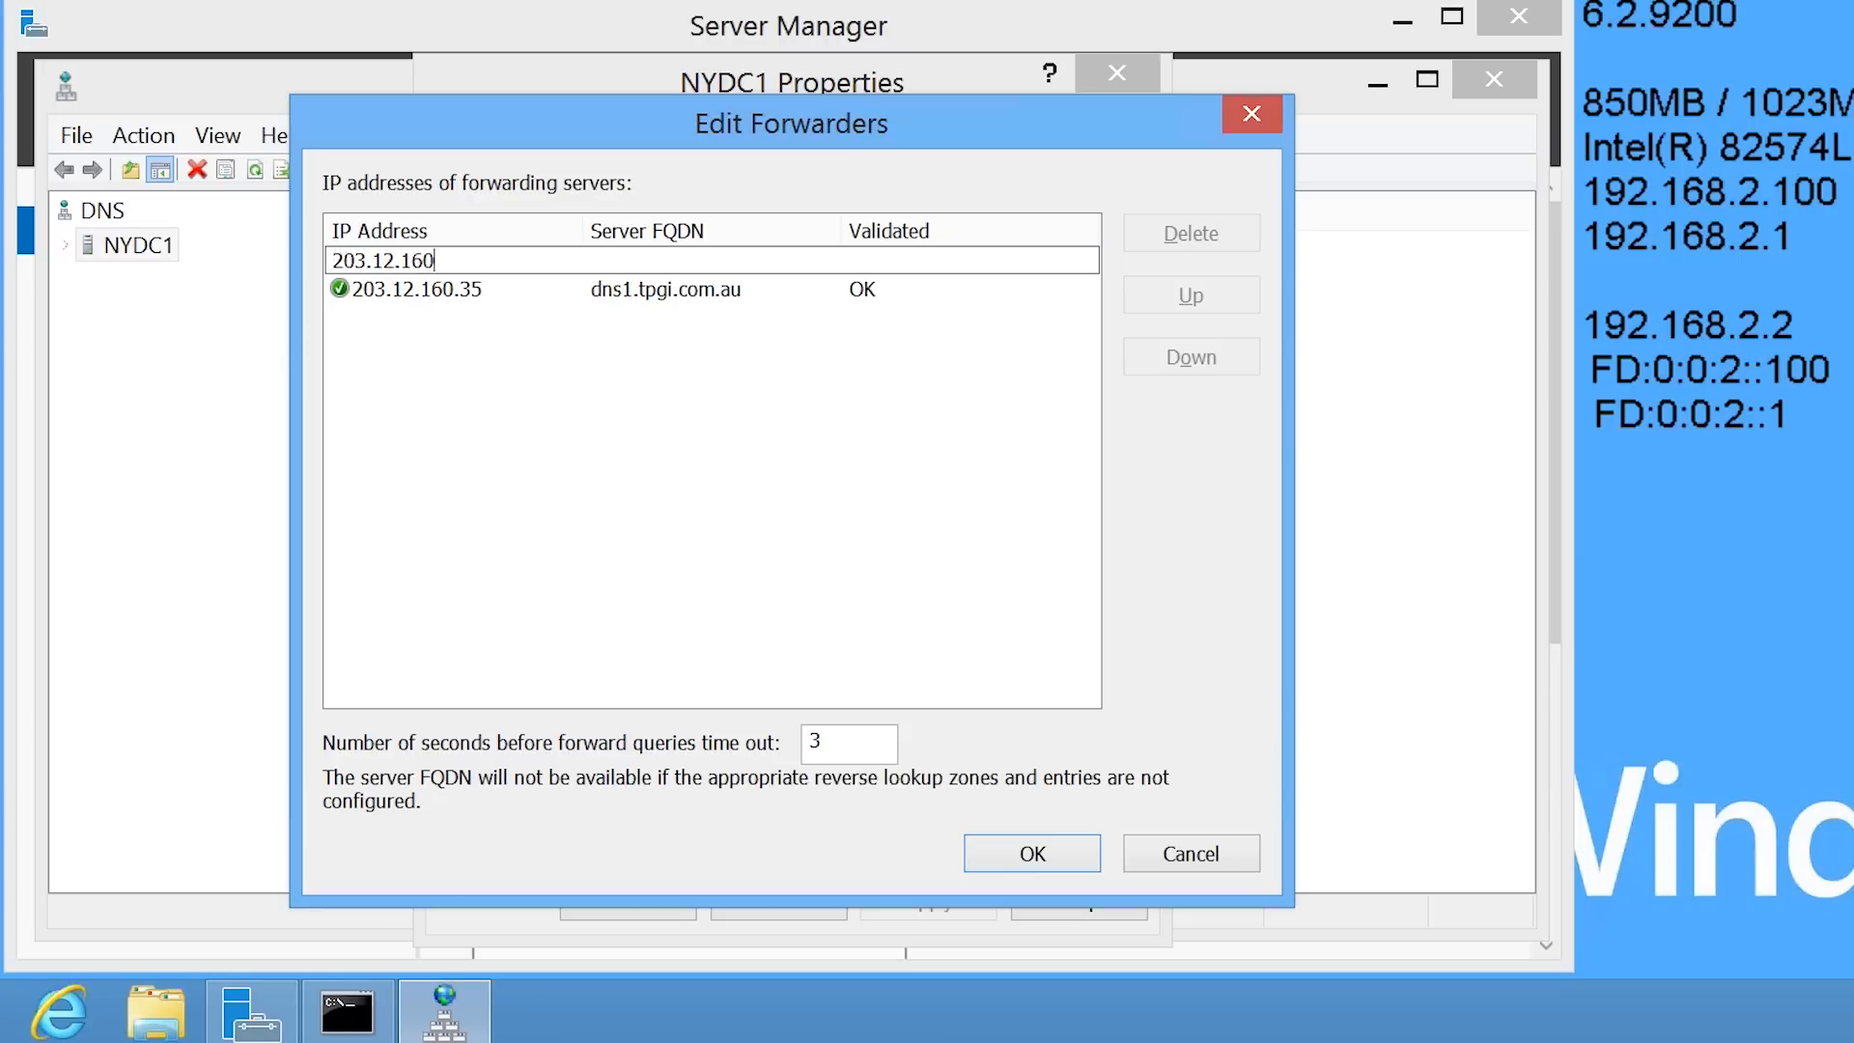
pyautogui.press('Enter')
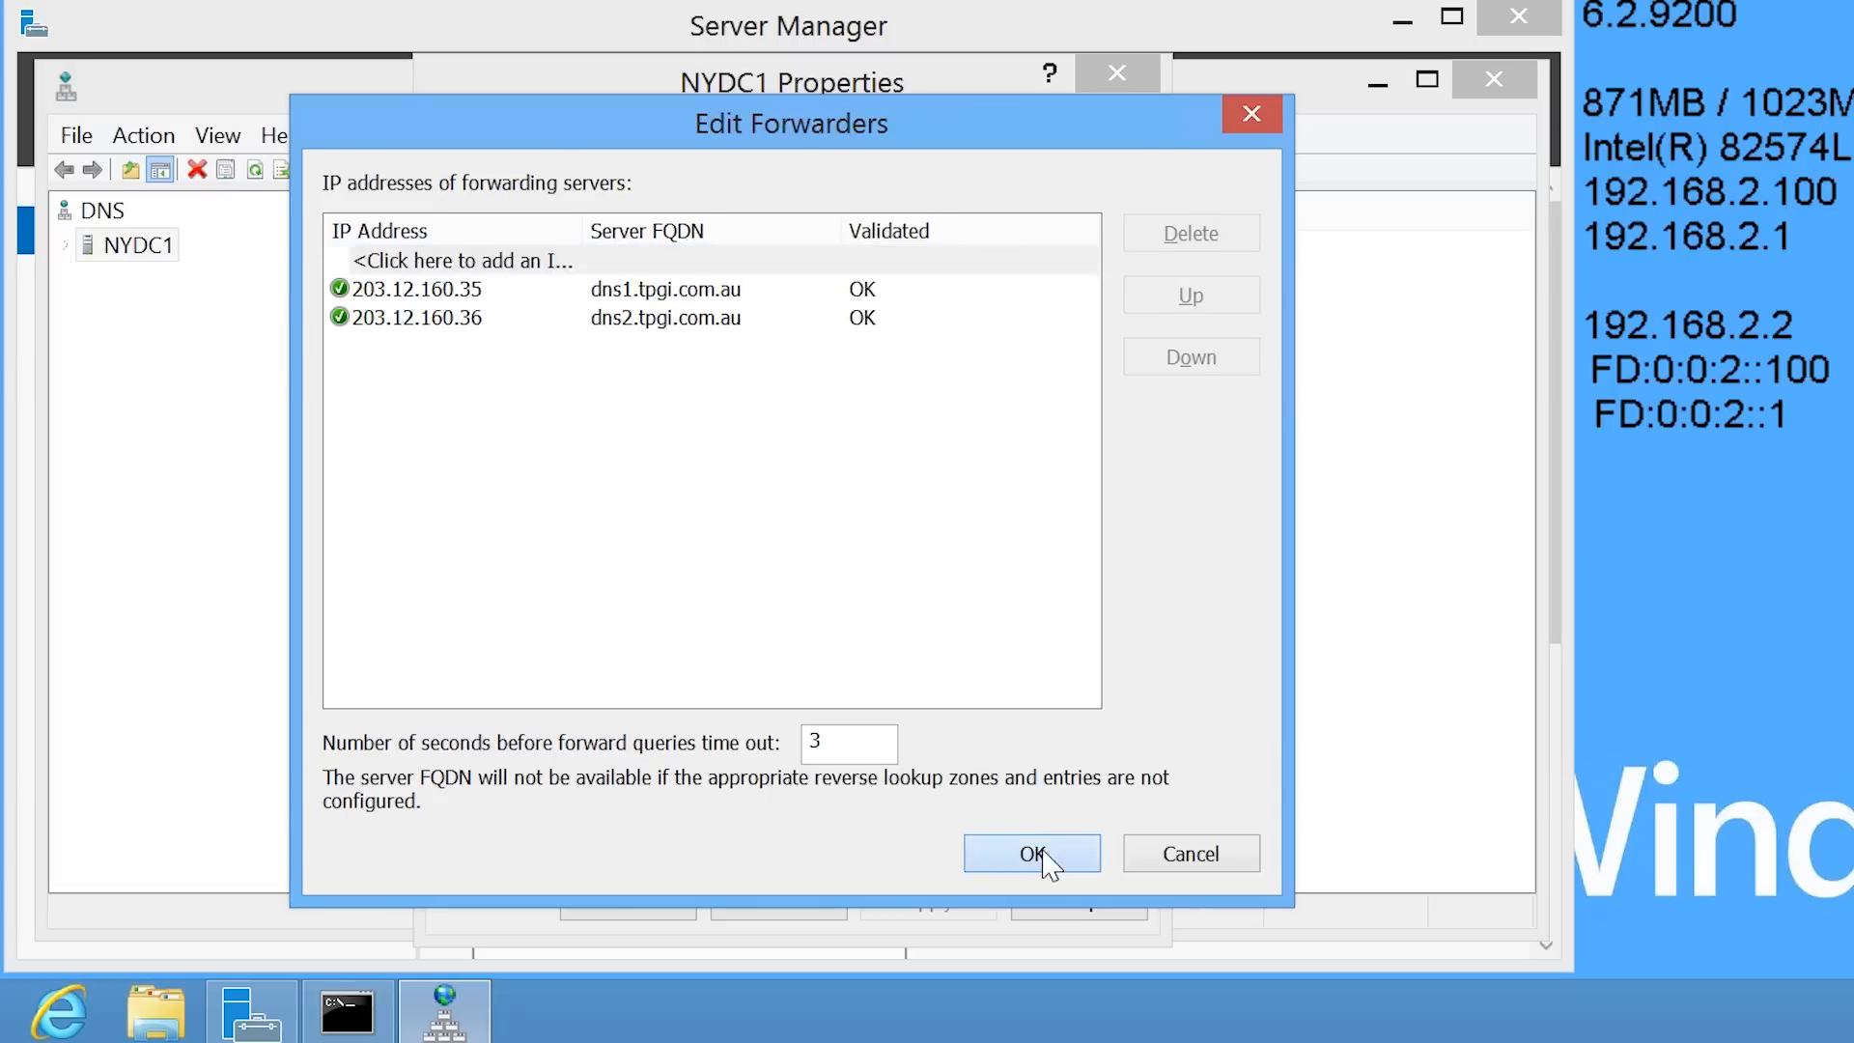
pyautogui.click(1030, 854)
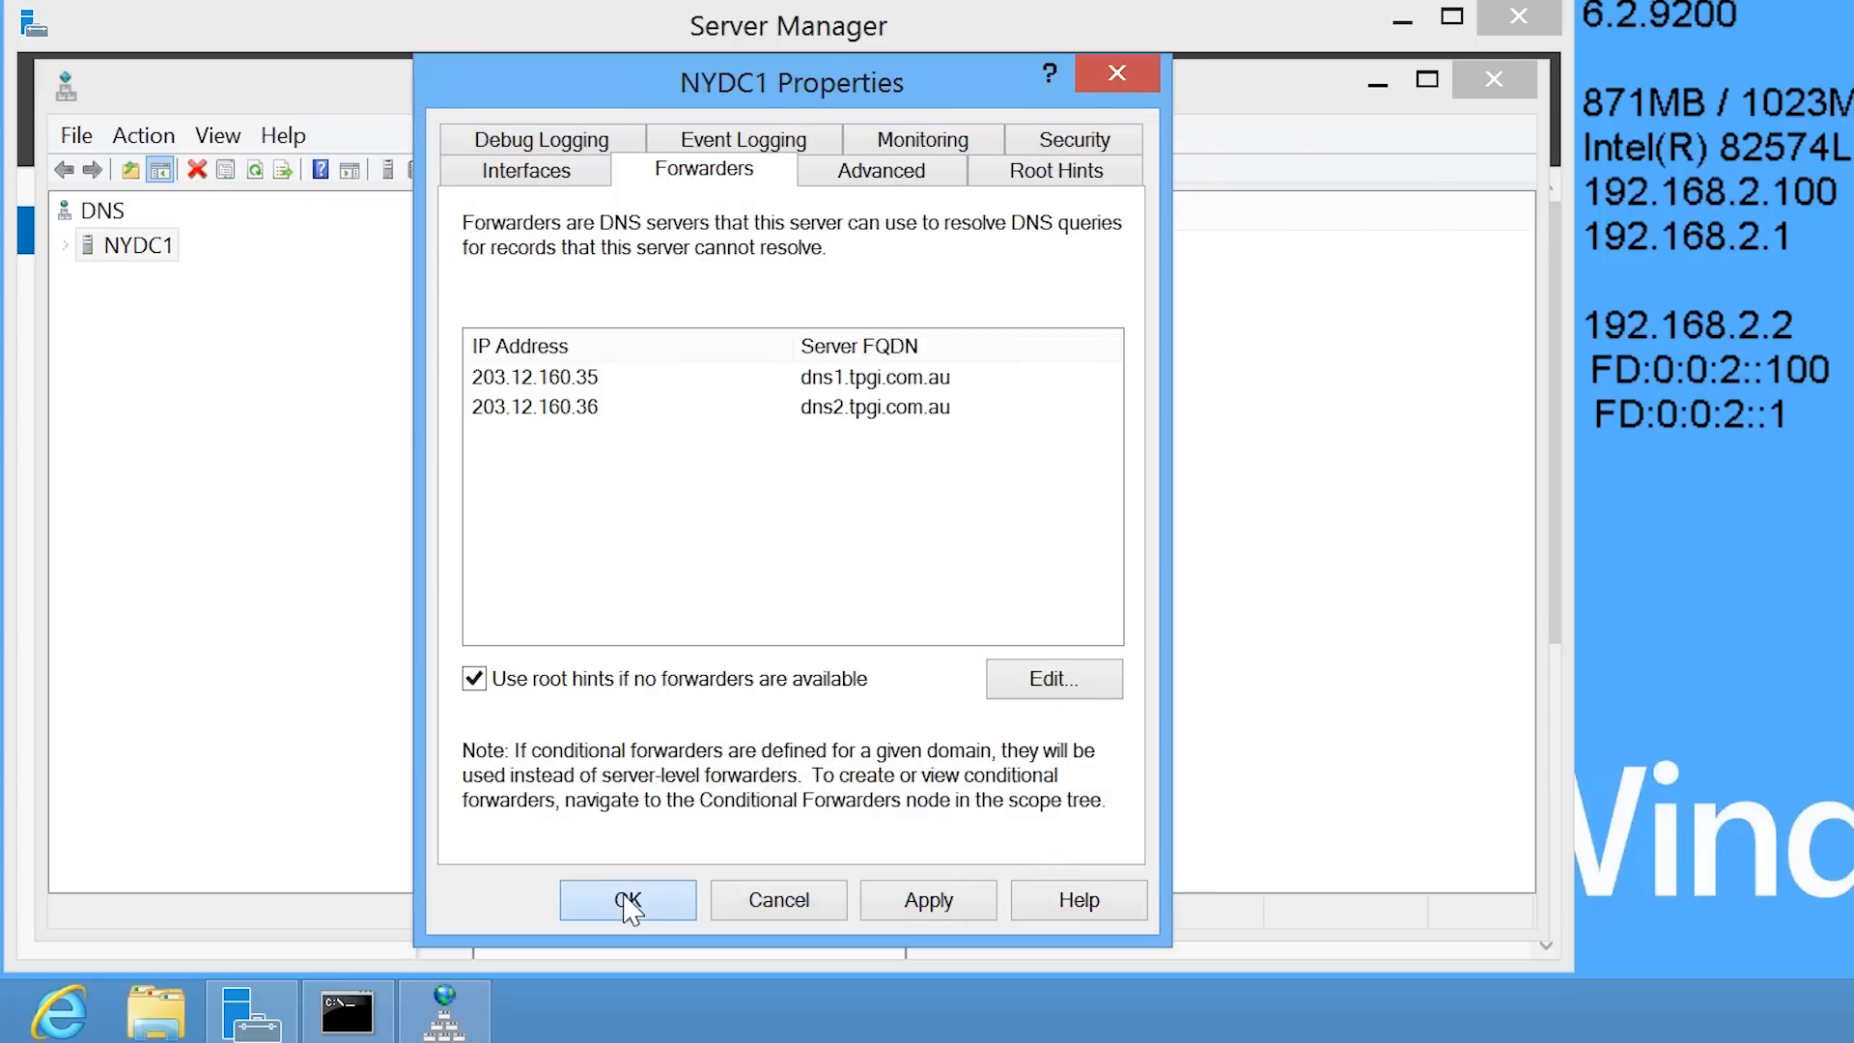
# Save the forwarder settings with OK, closing the NYDC1 properties
pyautogui.click(628, 899)
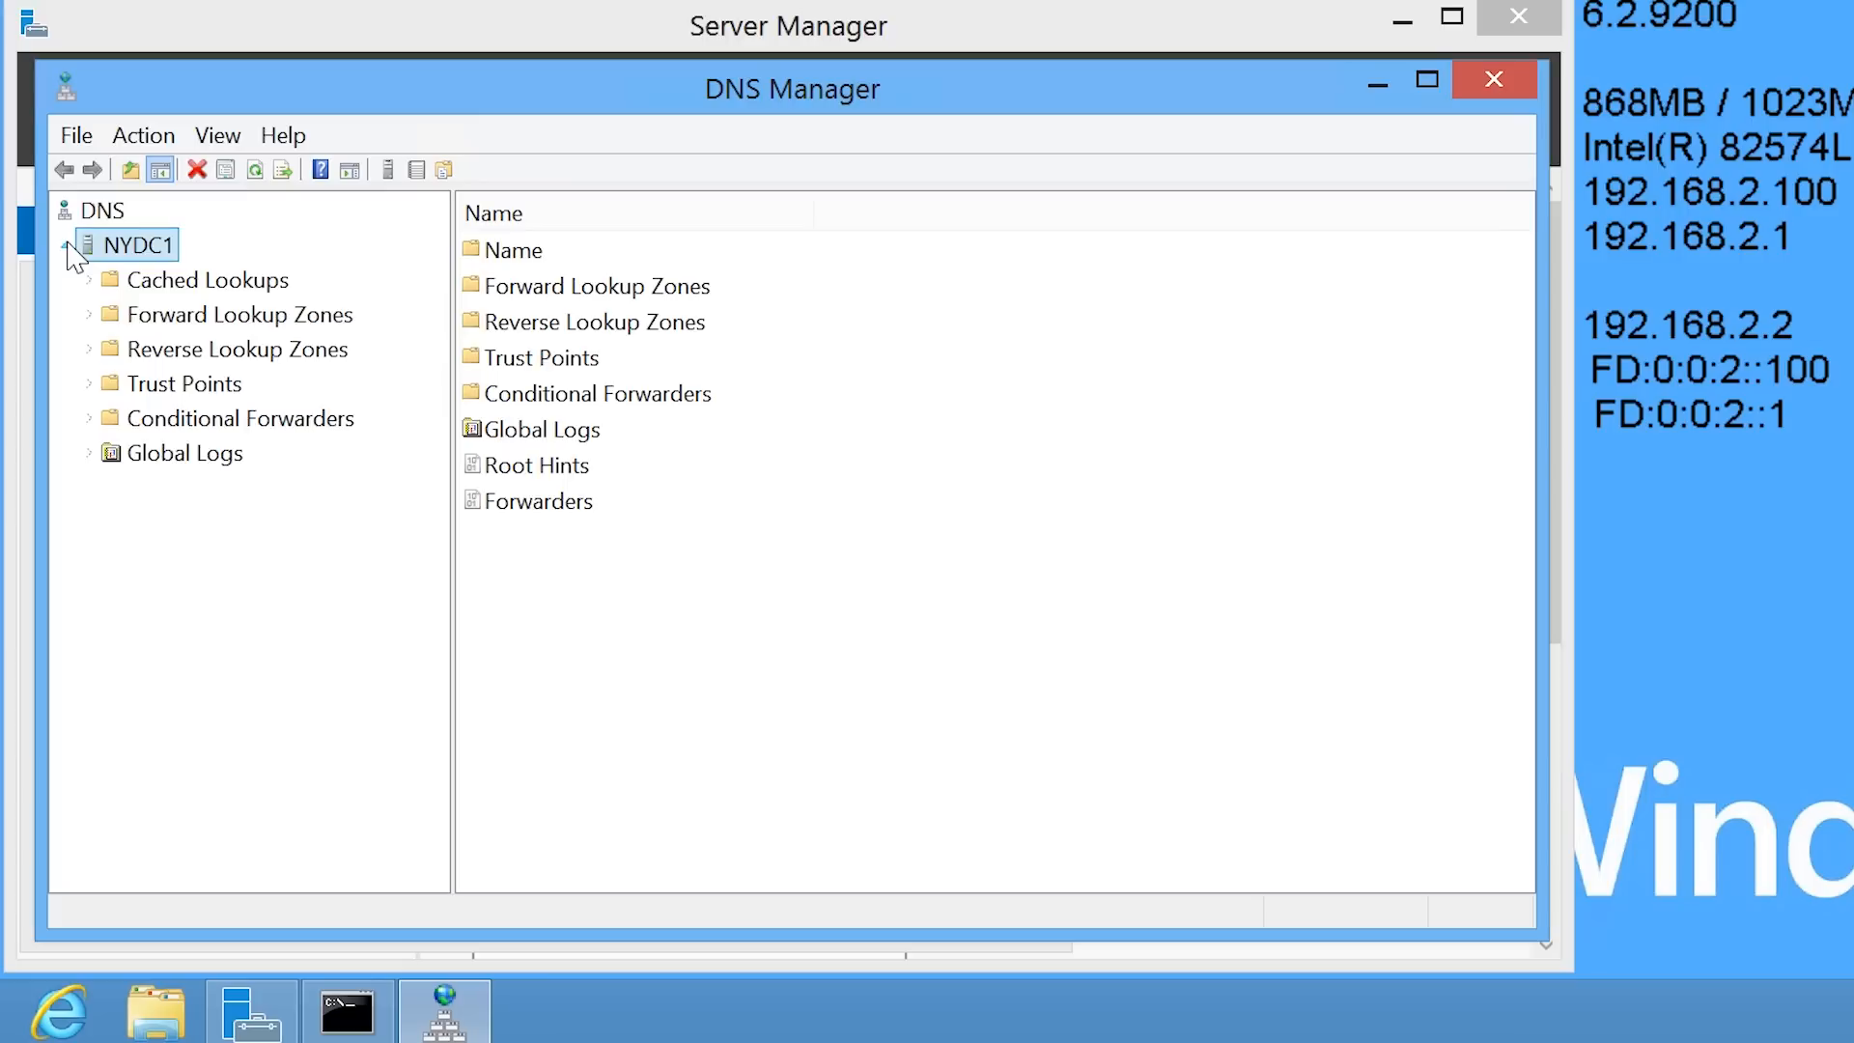
# Start a new conditional forwarder under NYDC1's Conditional Forwarders node
pyautogui.click(241, 417)
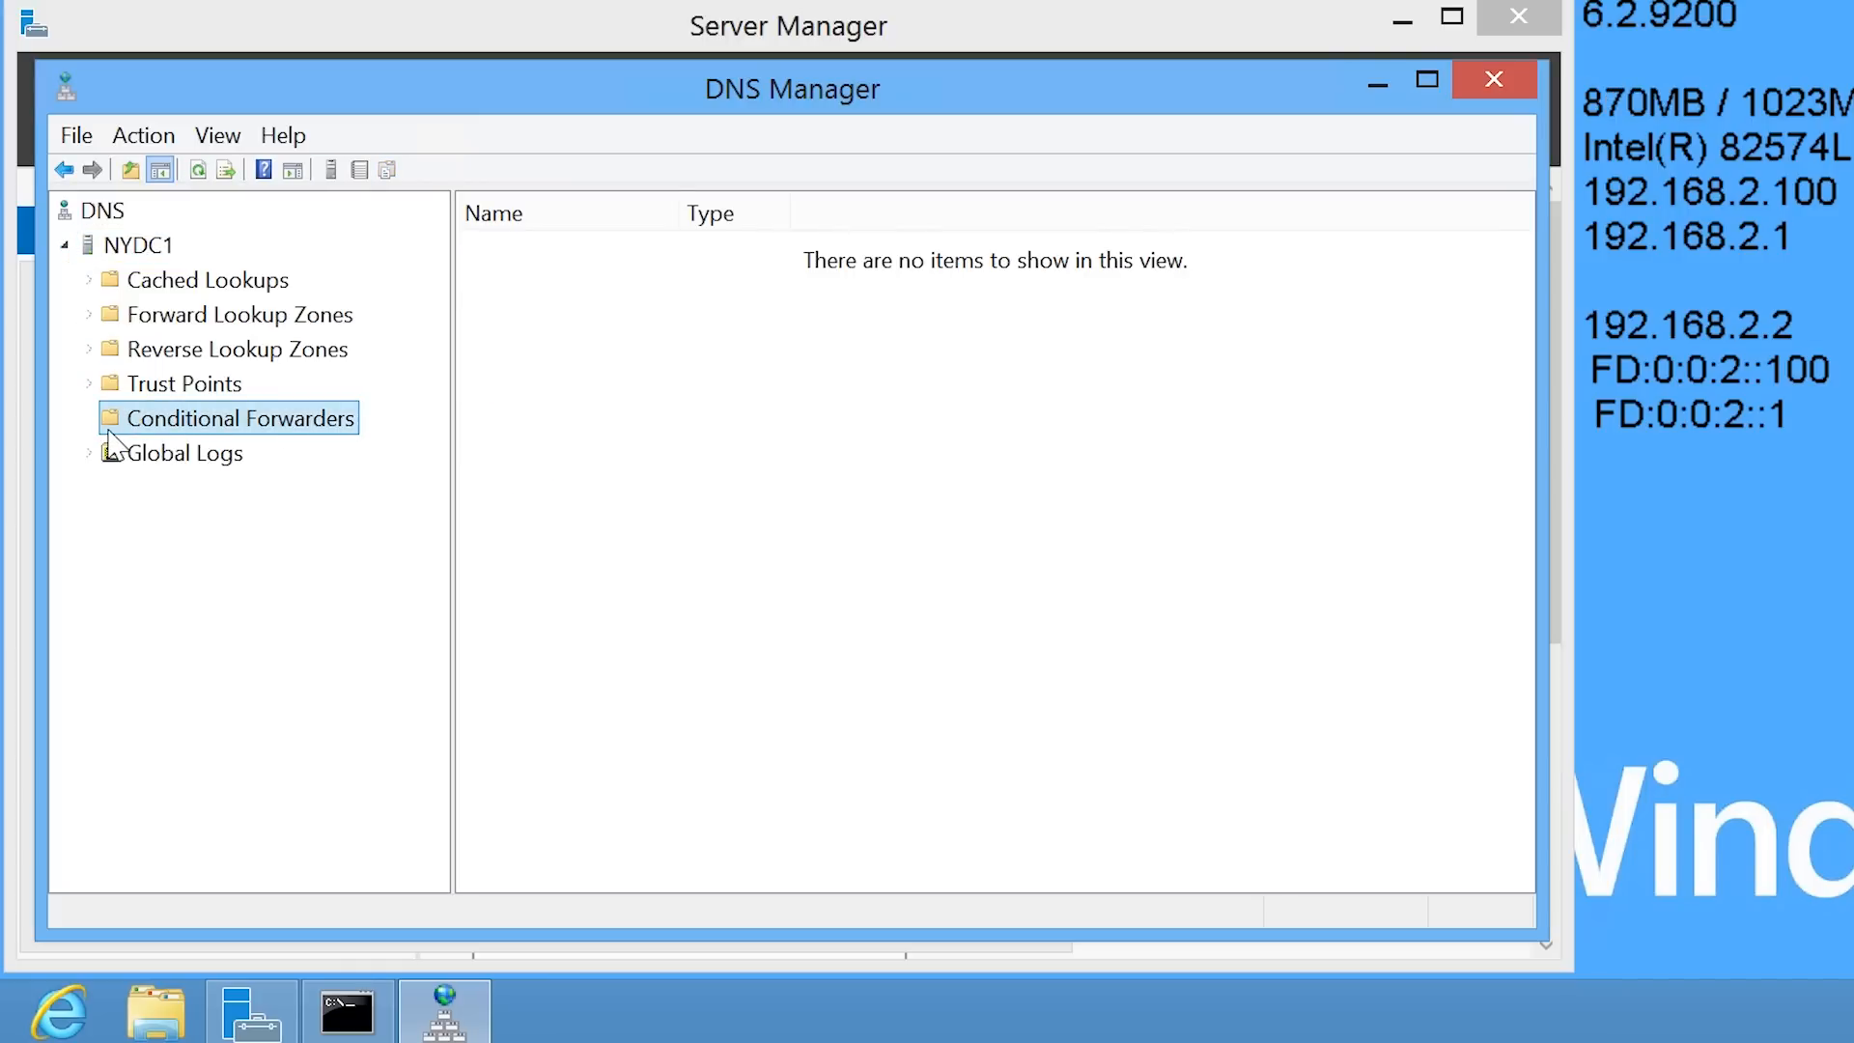
pyautogui.rightClick(235, 417)
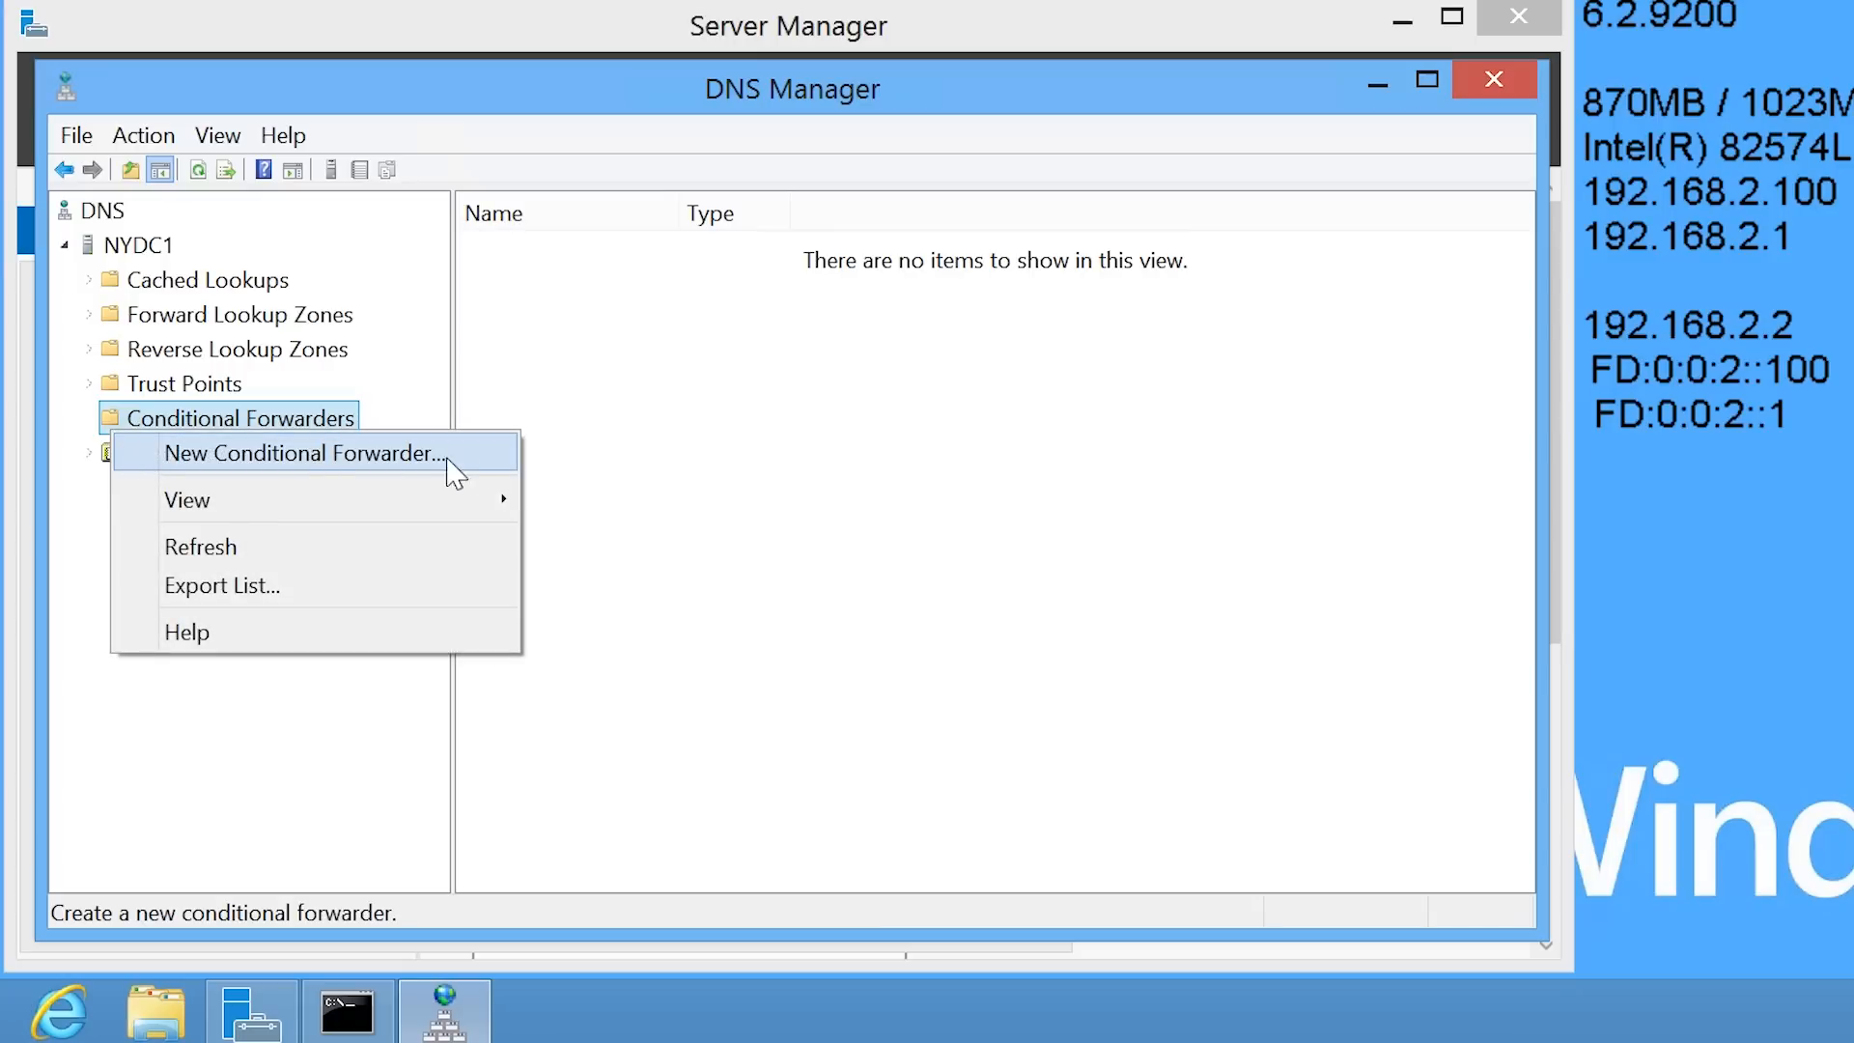
pyautogui.moveTo(483, 471)
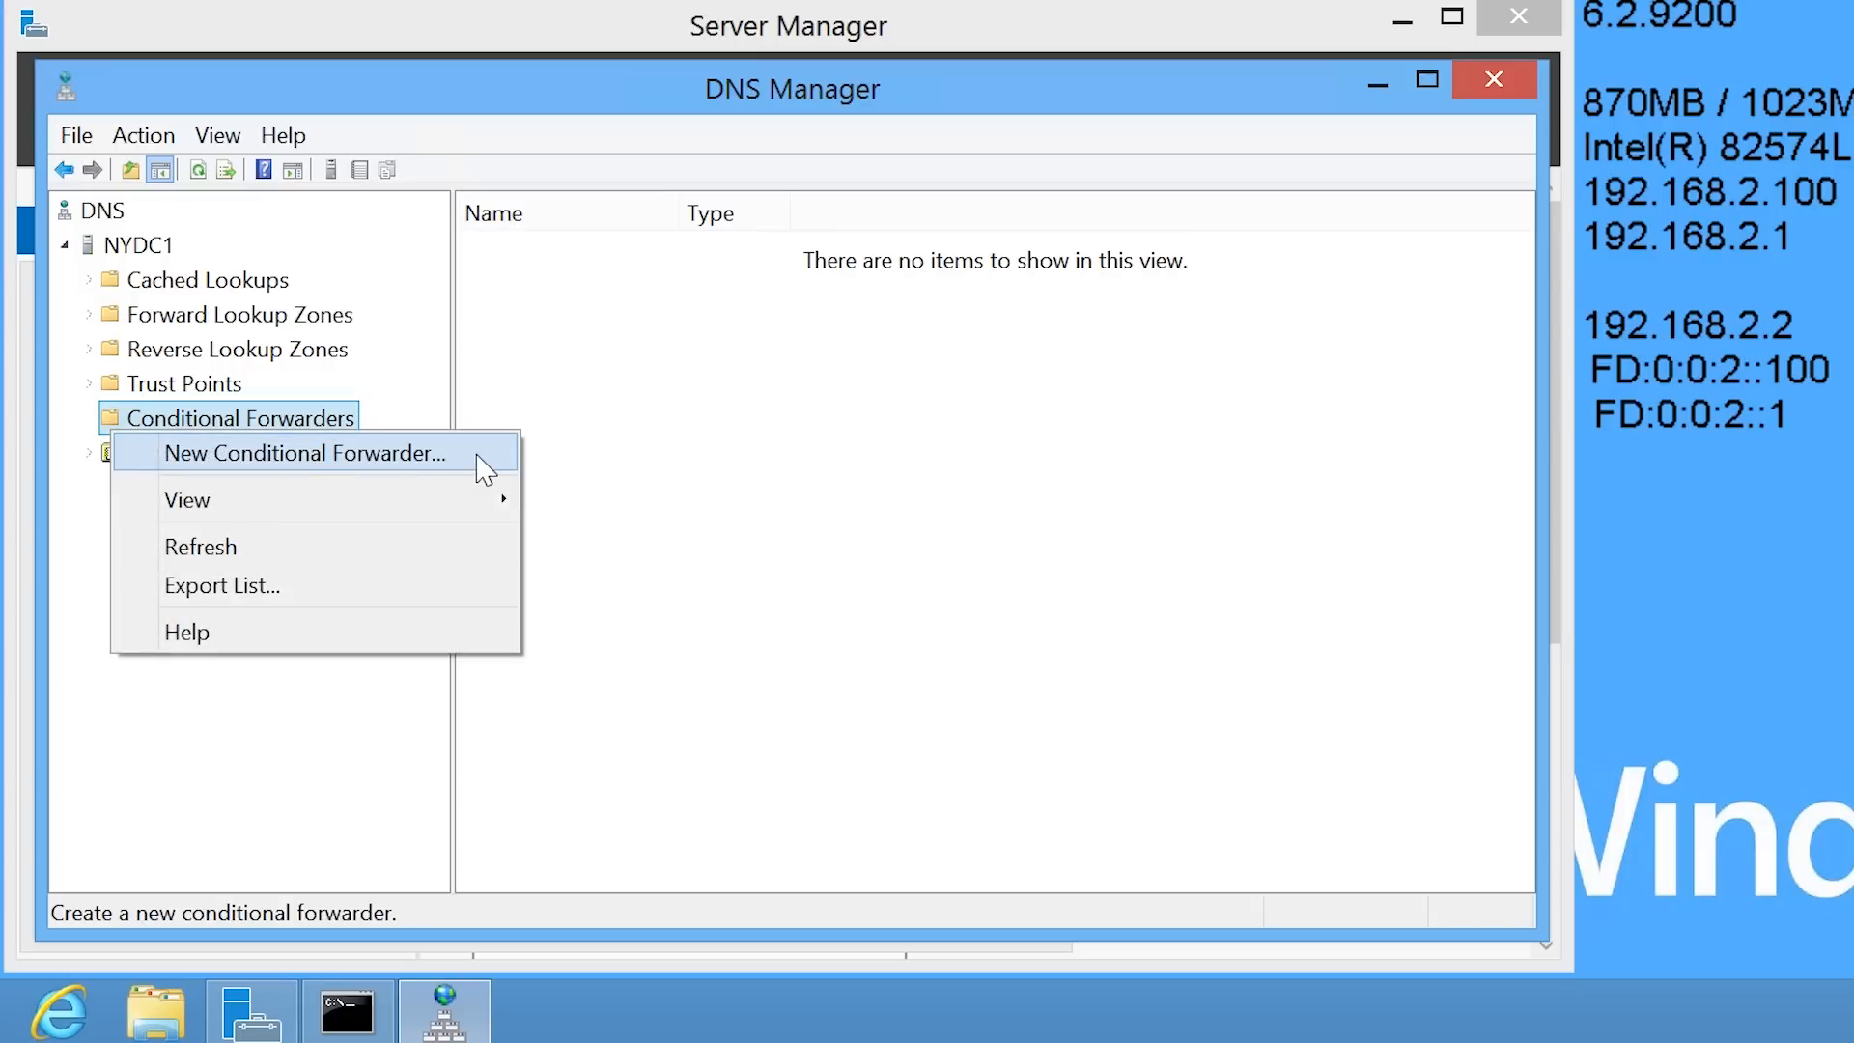
pyautogui.click(307, 452)
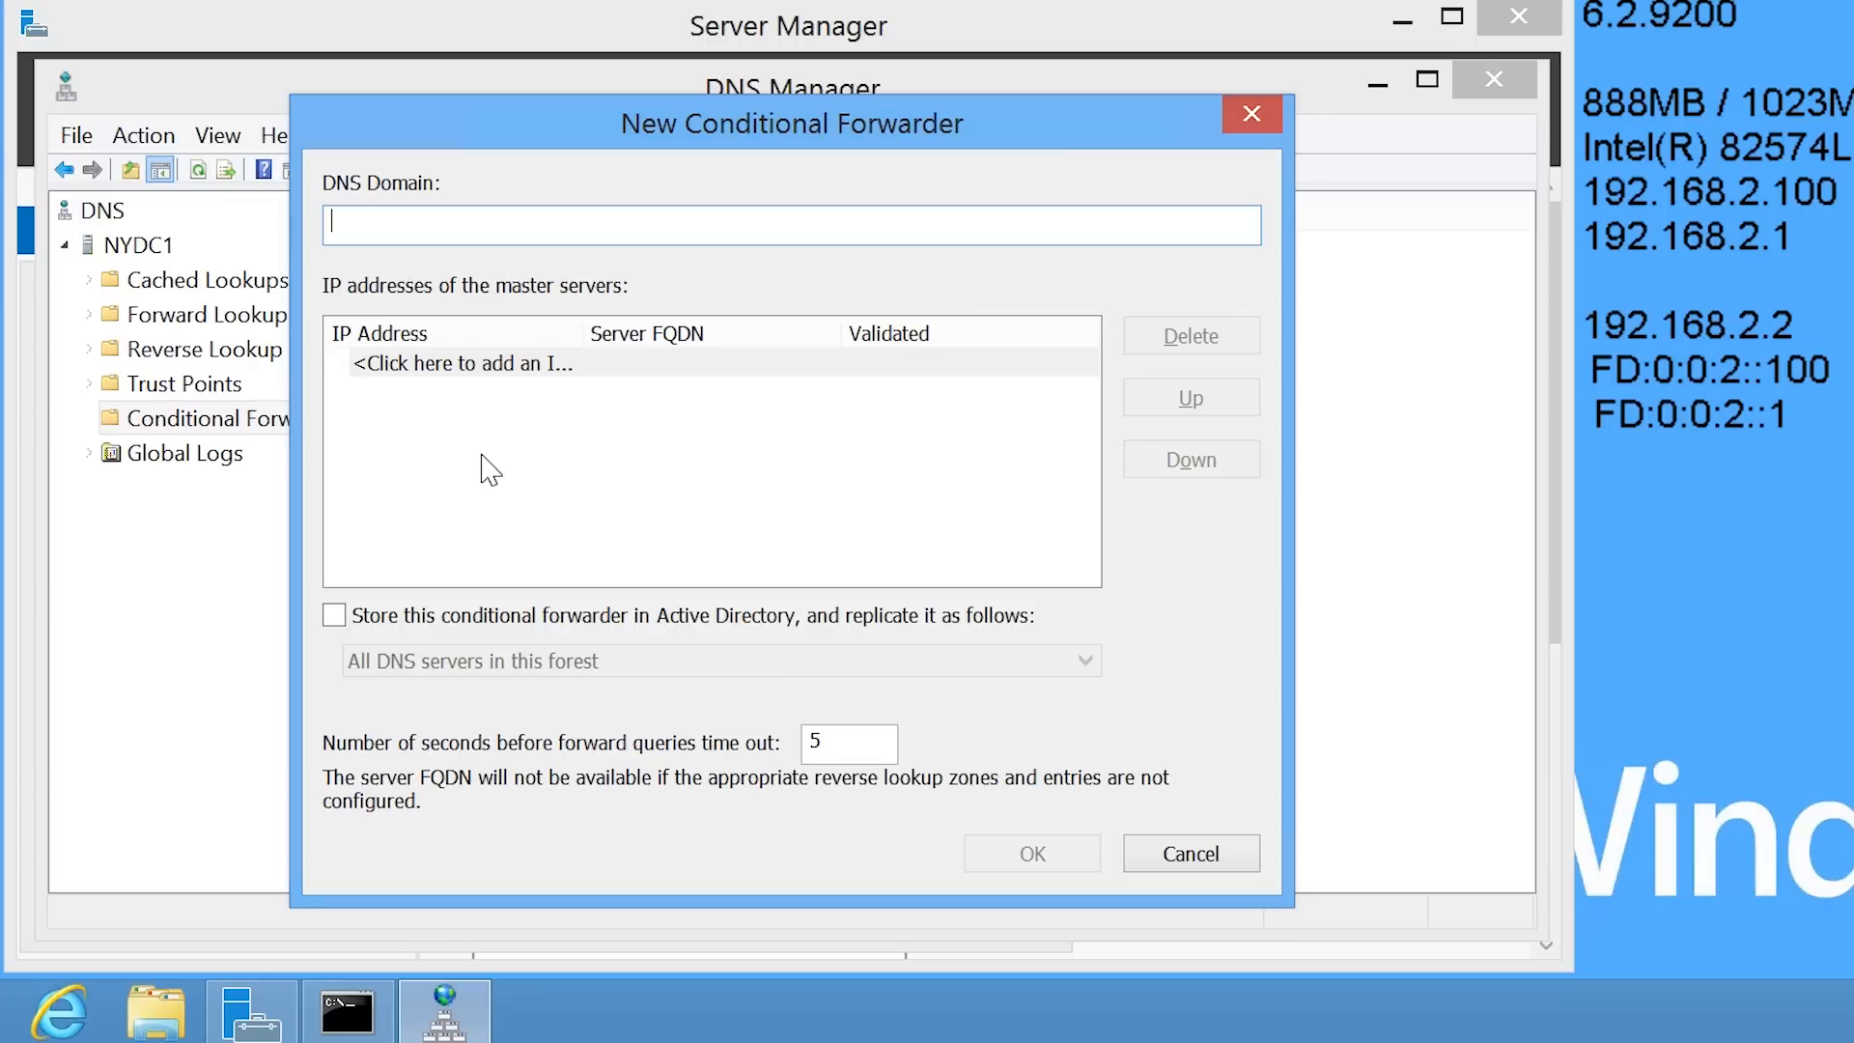
# Enter domain HighCostTraining.local with master server 192.168.200.2
pyautogui.write('HighCostTraining.')
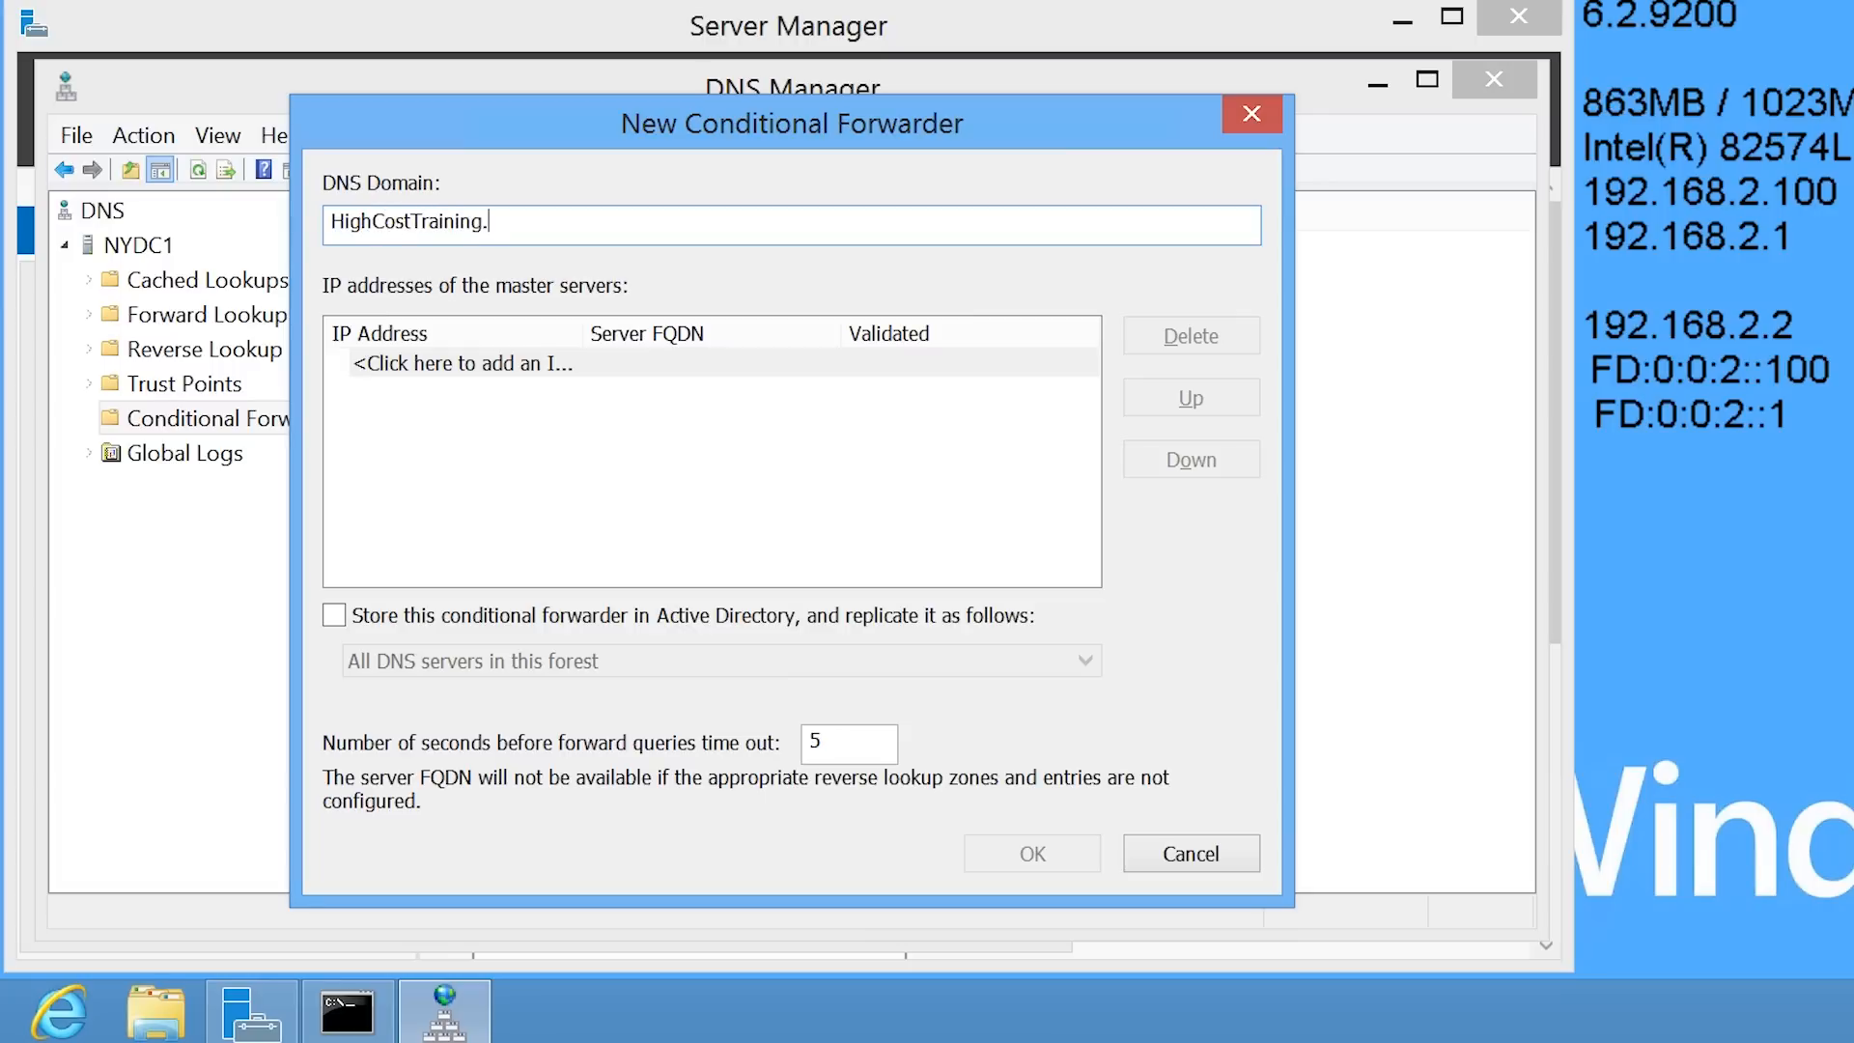
pyautogui.write('local')
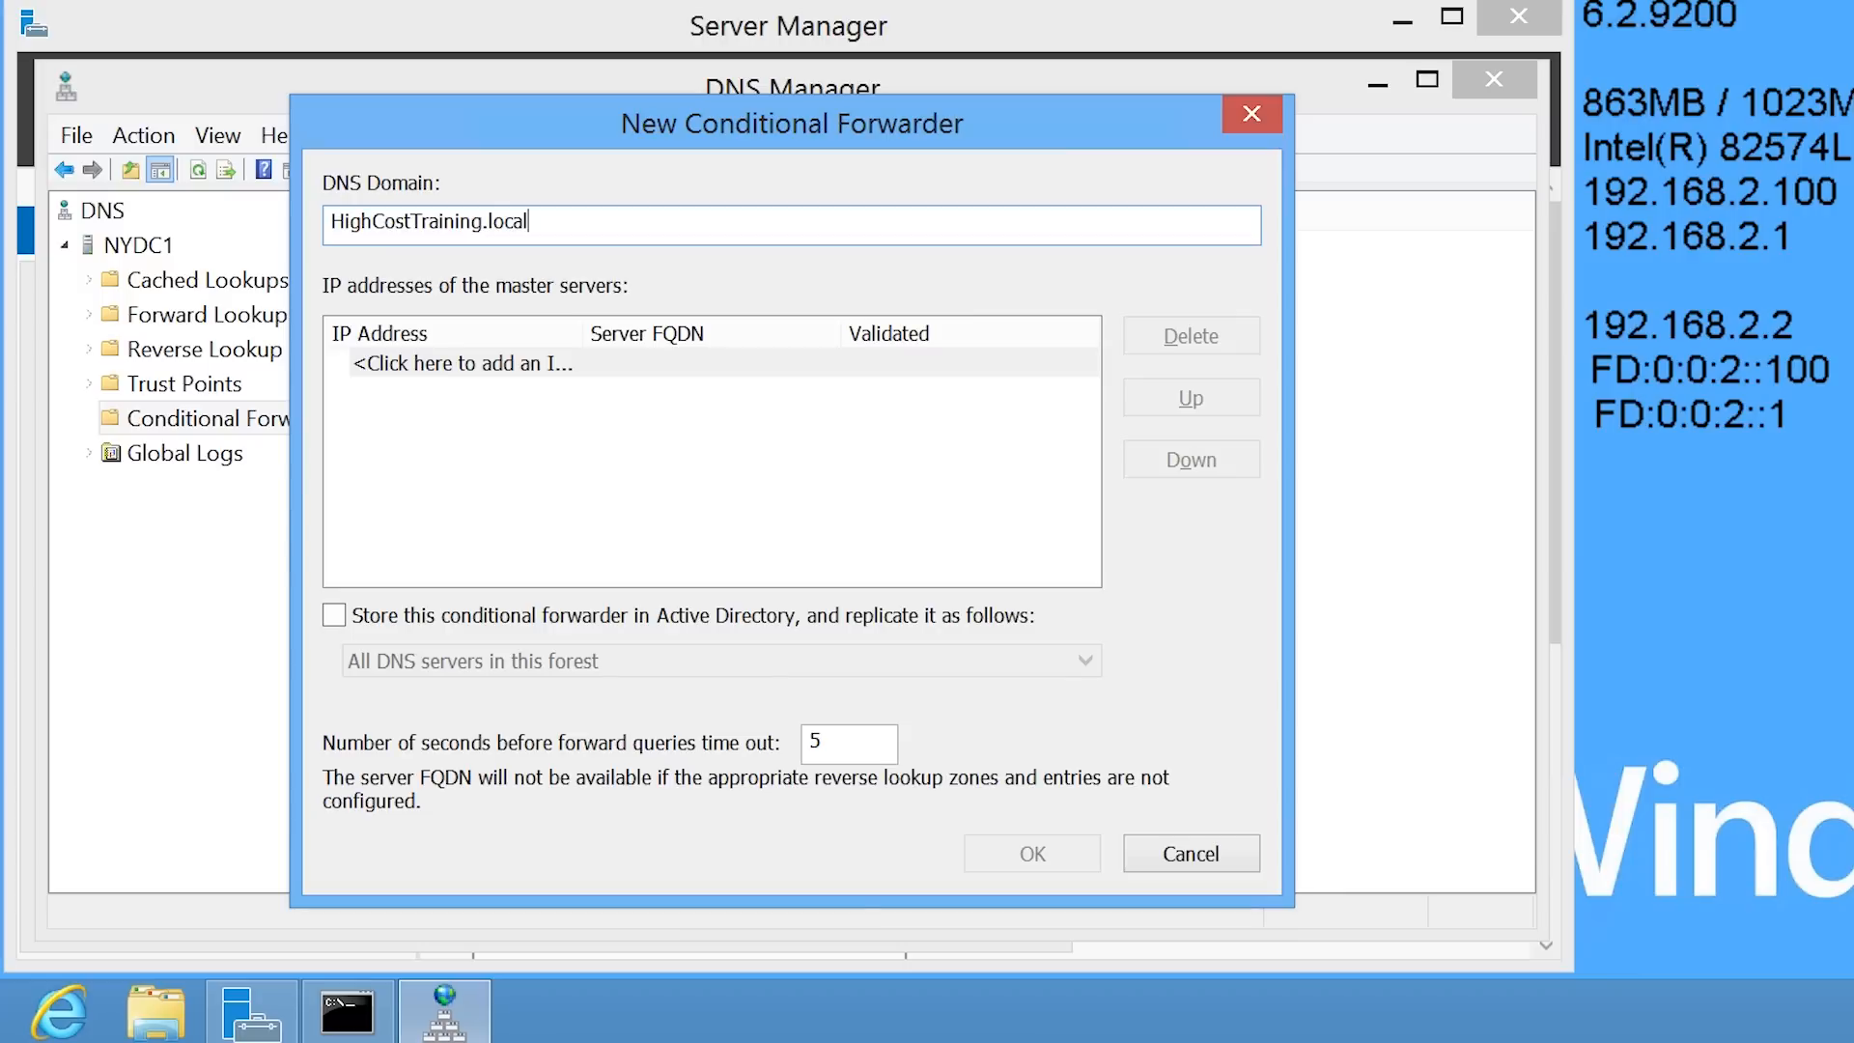
pyautogui.write('192')
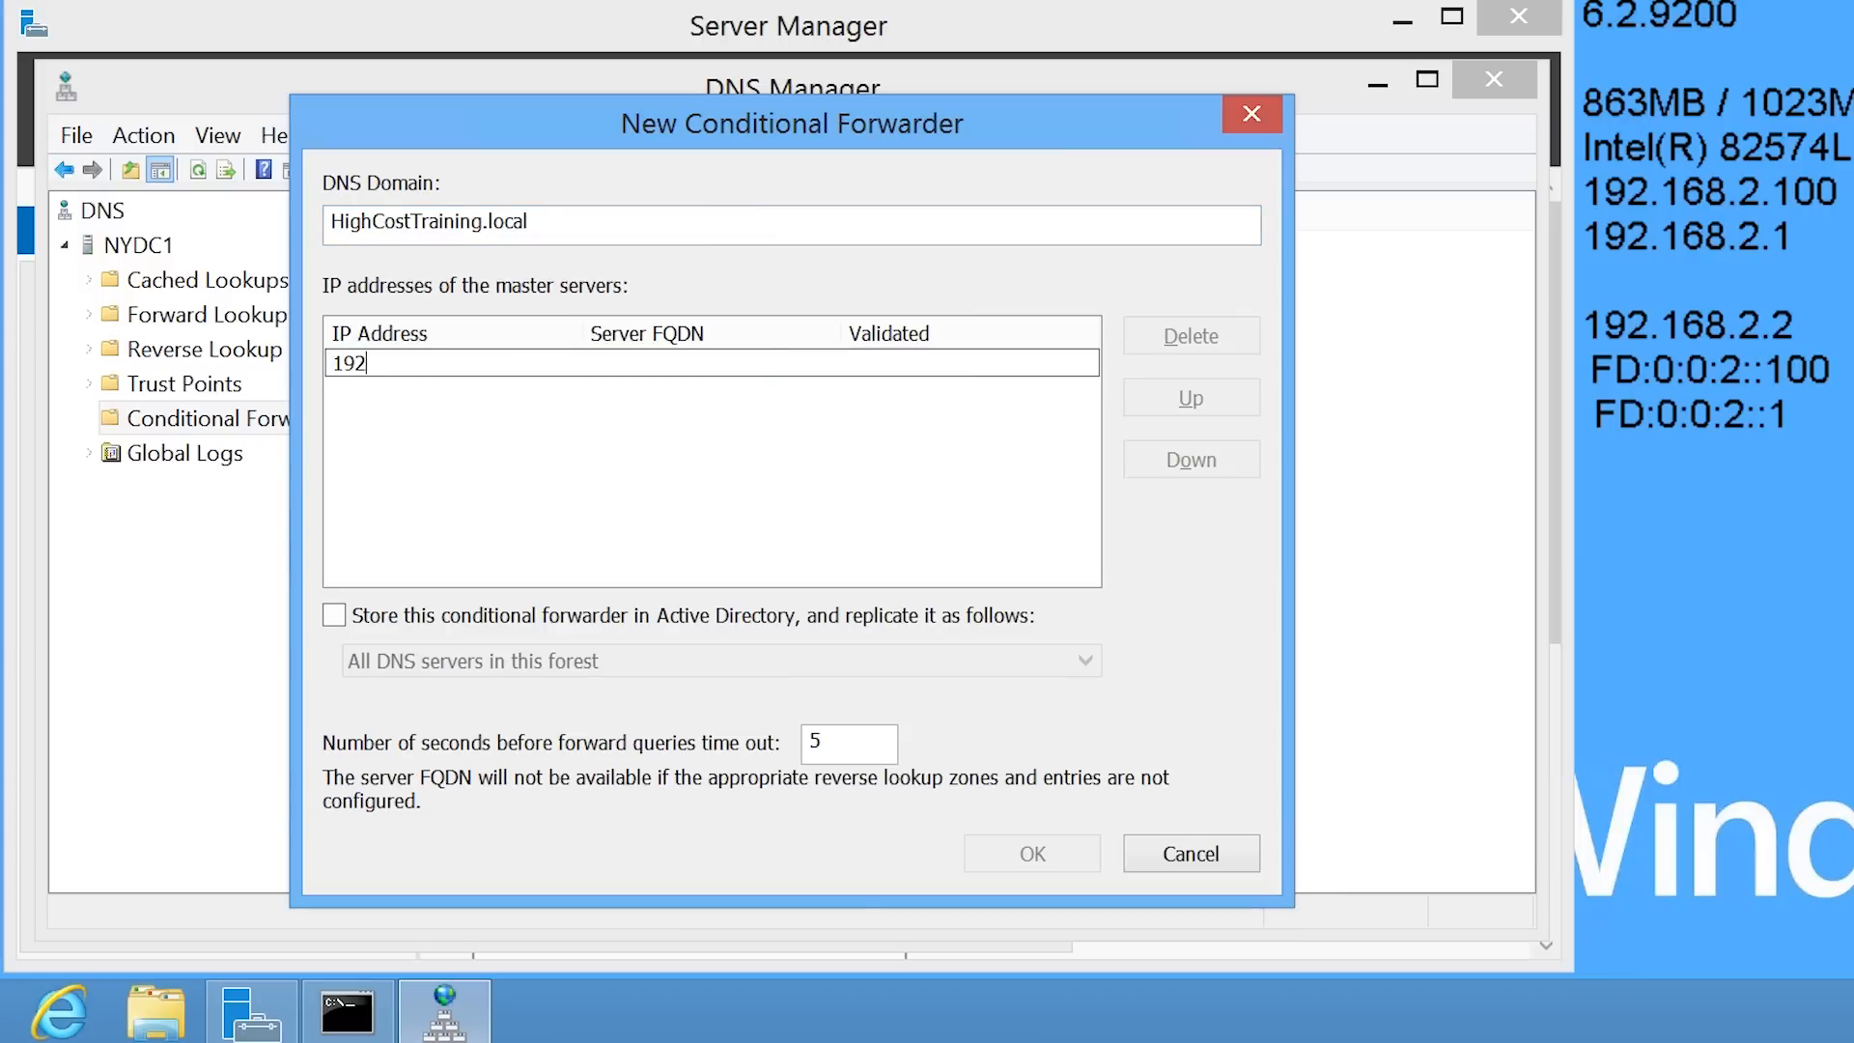
pyautogui.write('.168.200.2')
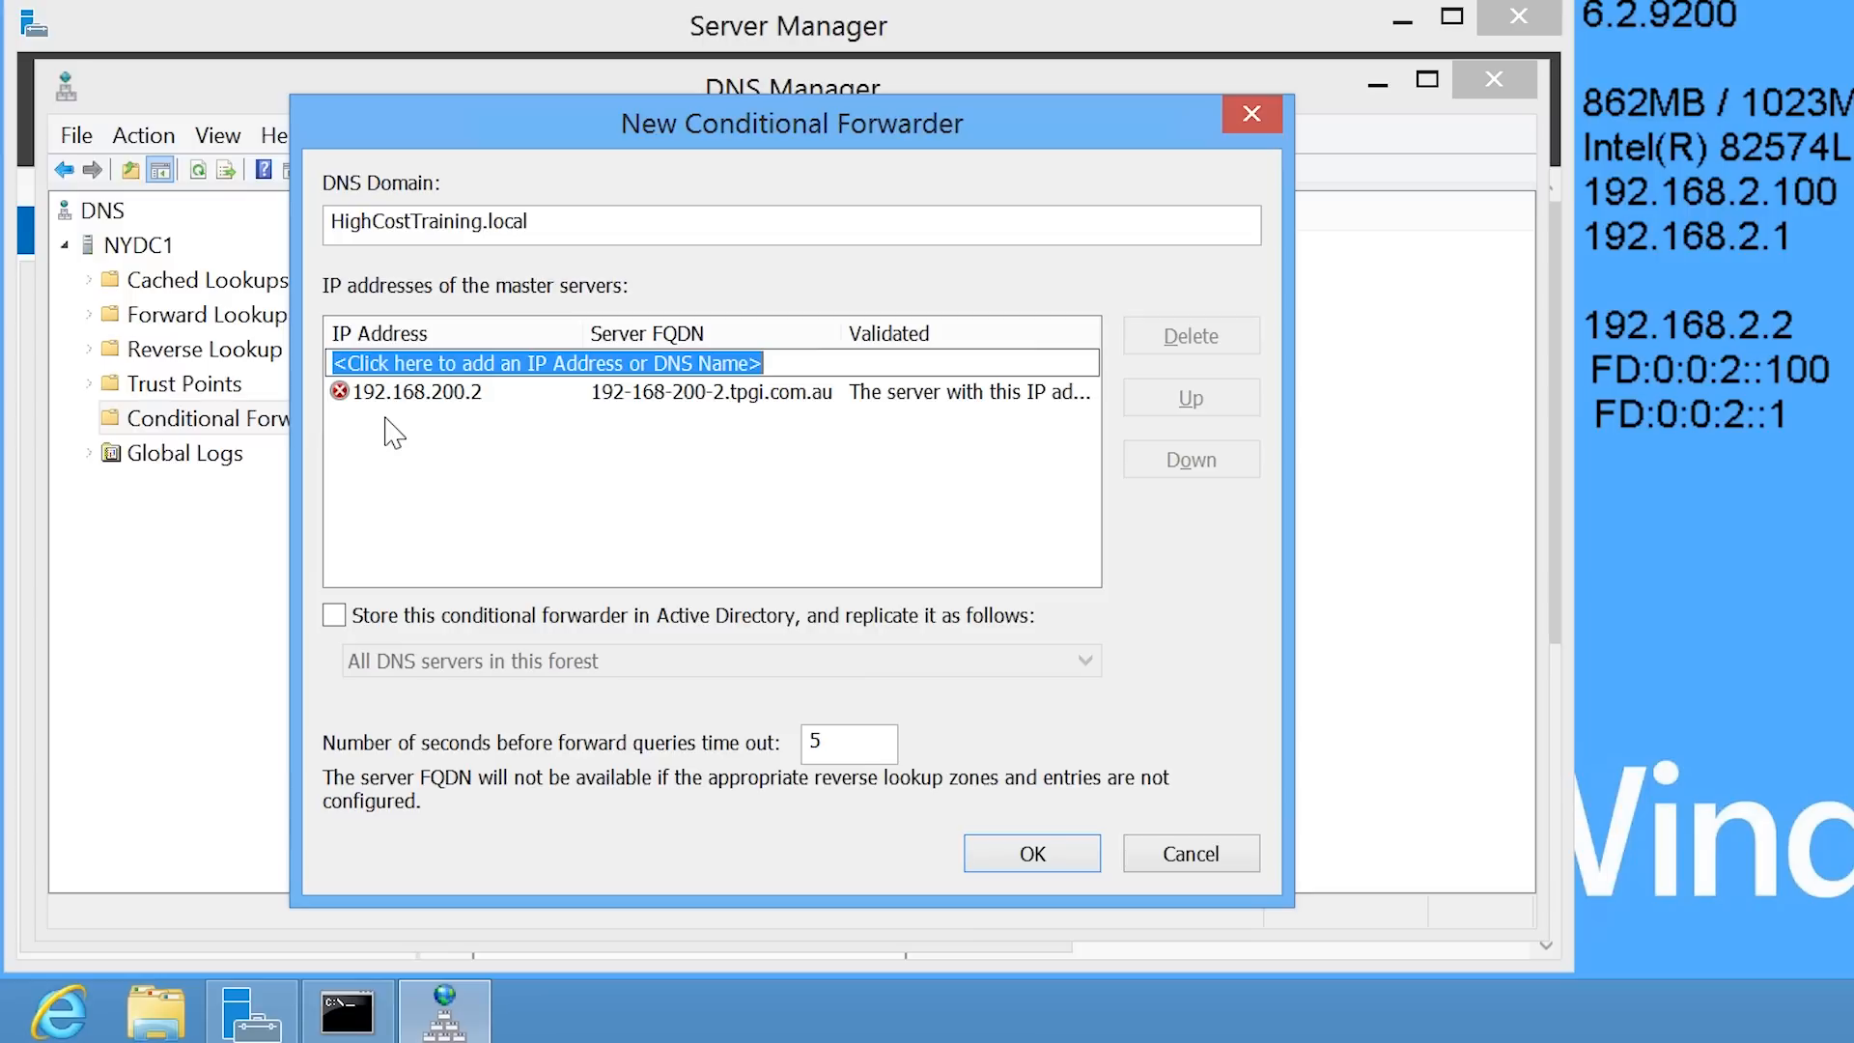
pyautogui.moveTo(356, 603)
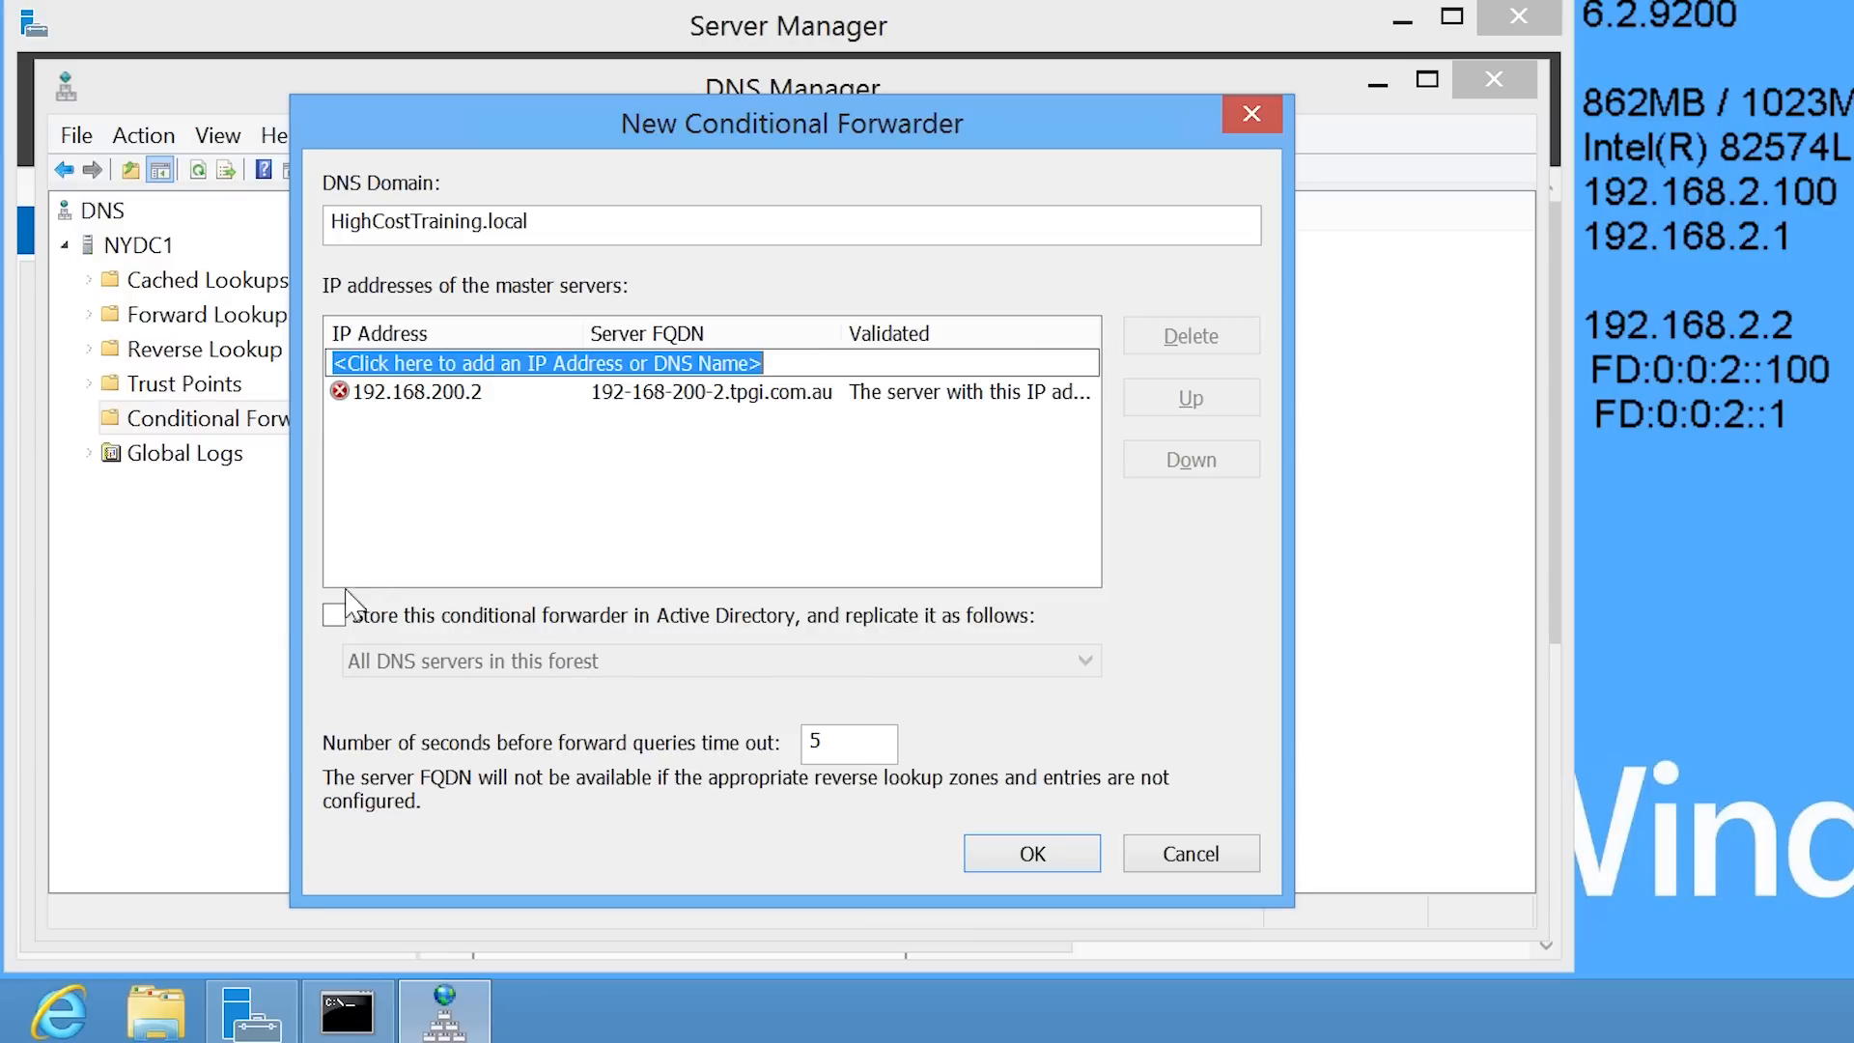
# Store the forwarder in Active Directory, replicated to all DNS servers in the forest
pyautogui.click(334, 616)
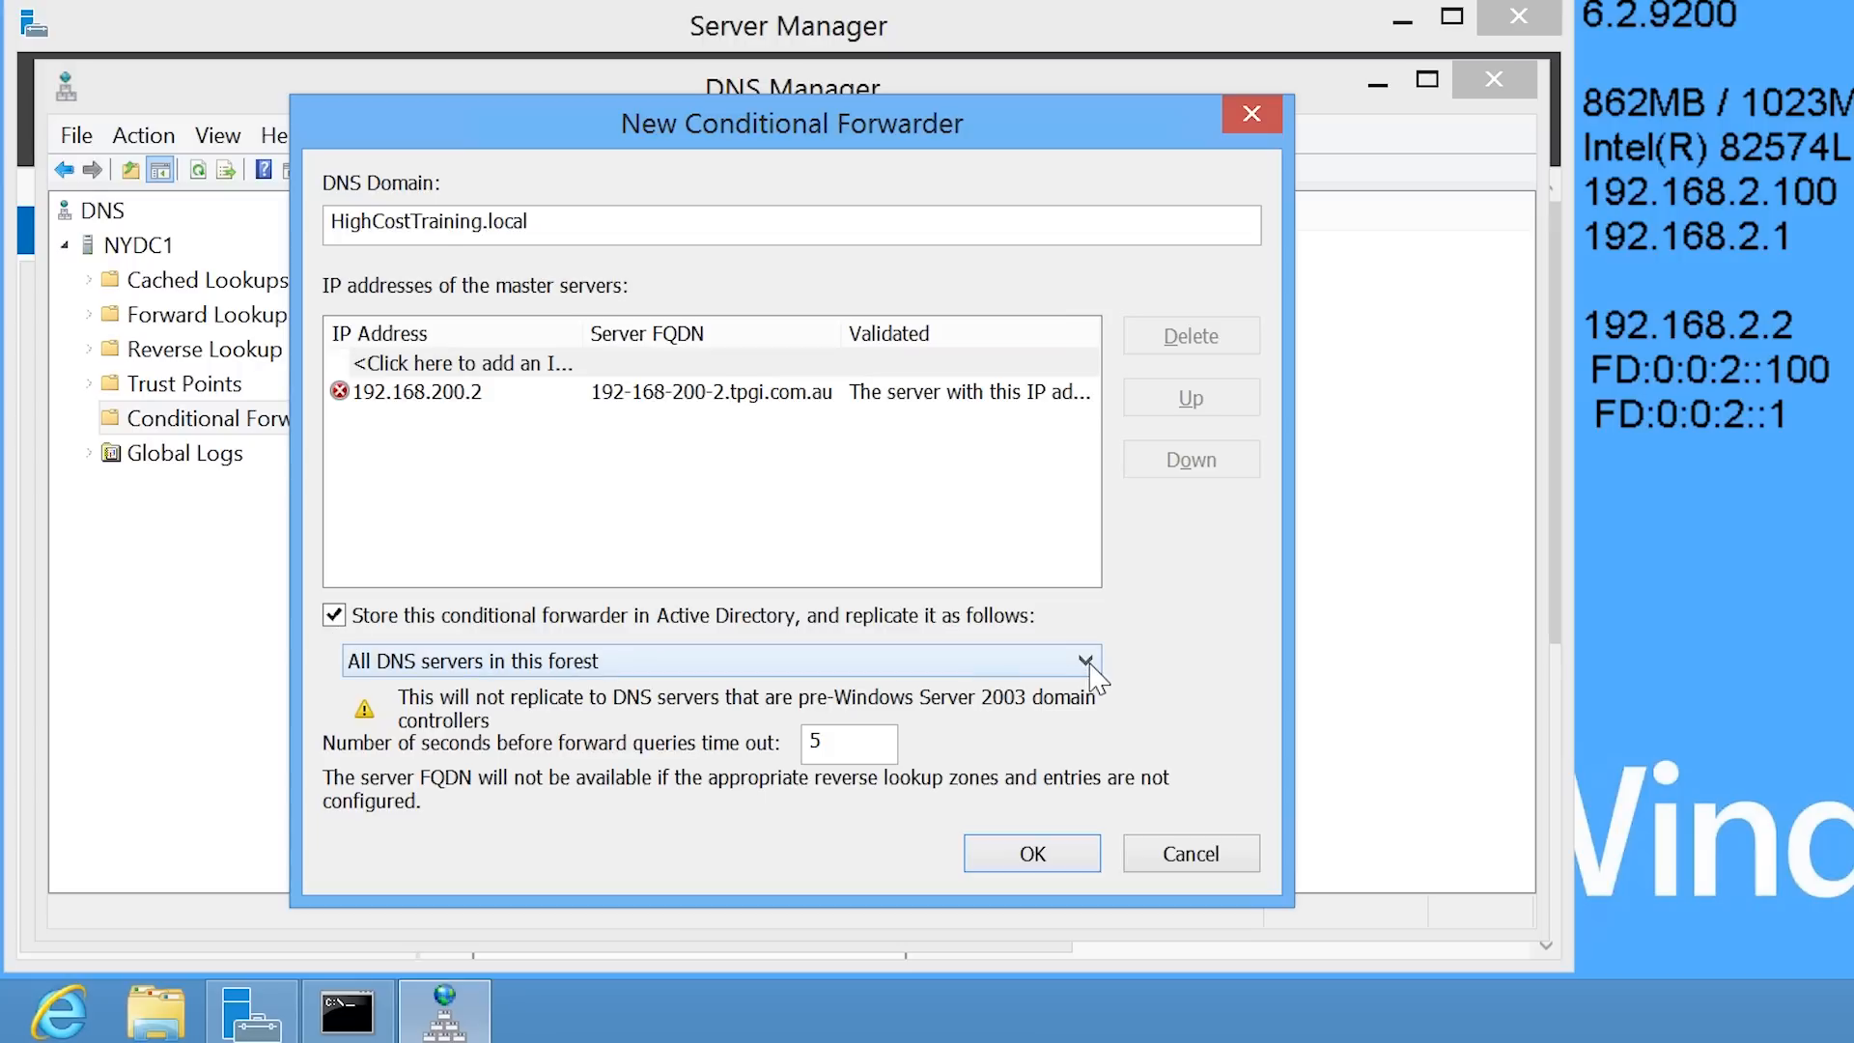
pyautogui.click(1083, 661)
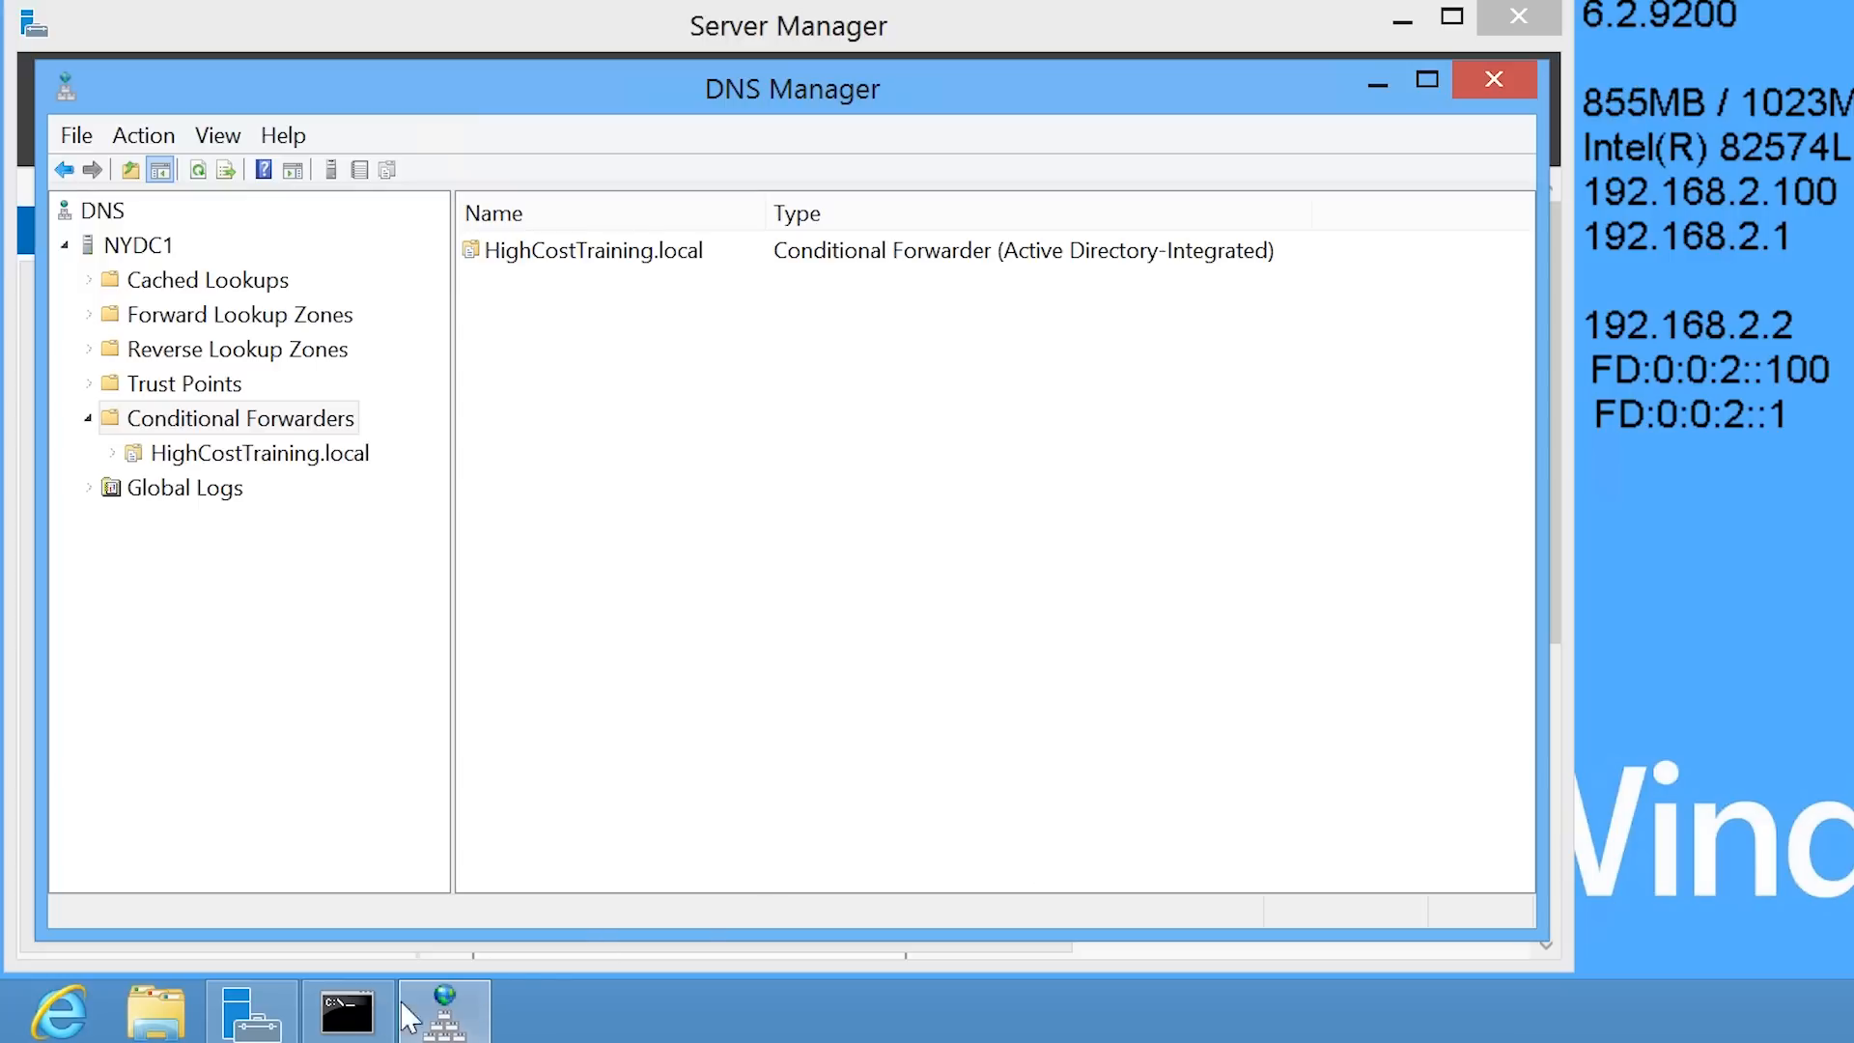
# Re-run the ping in Command Prompt, then flush the resolver cache with ipconfig /flushdns
pyautogui.click(345, 1010)
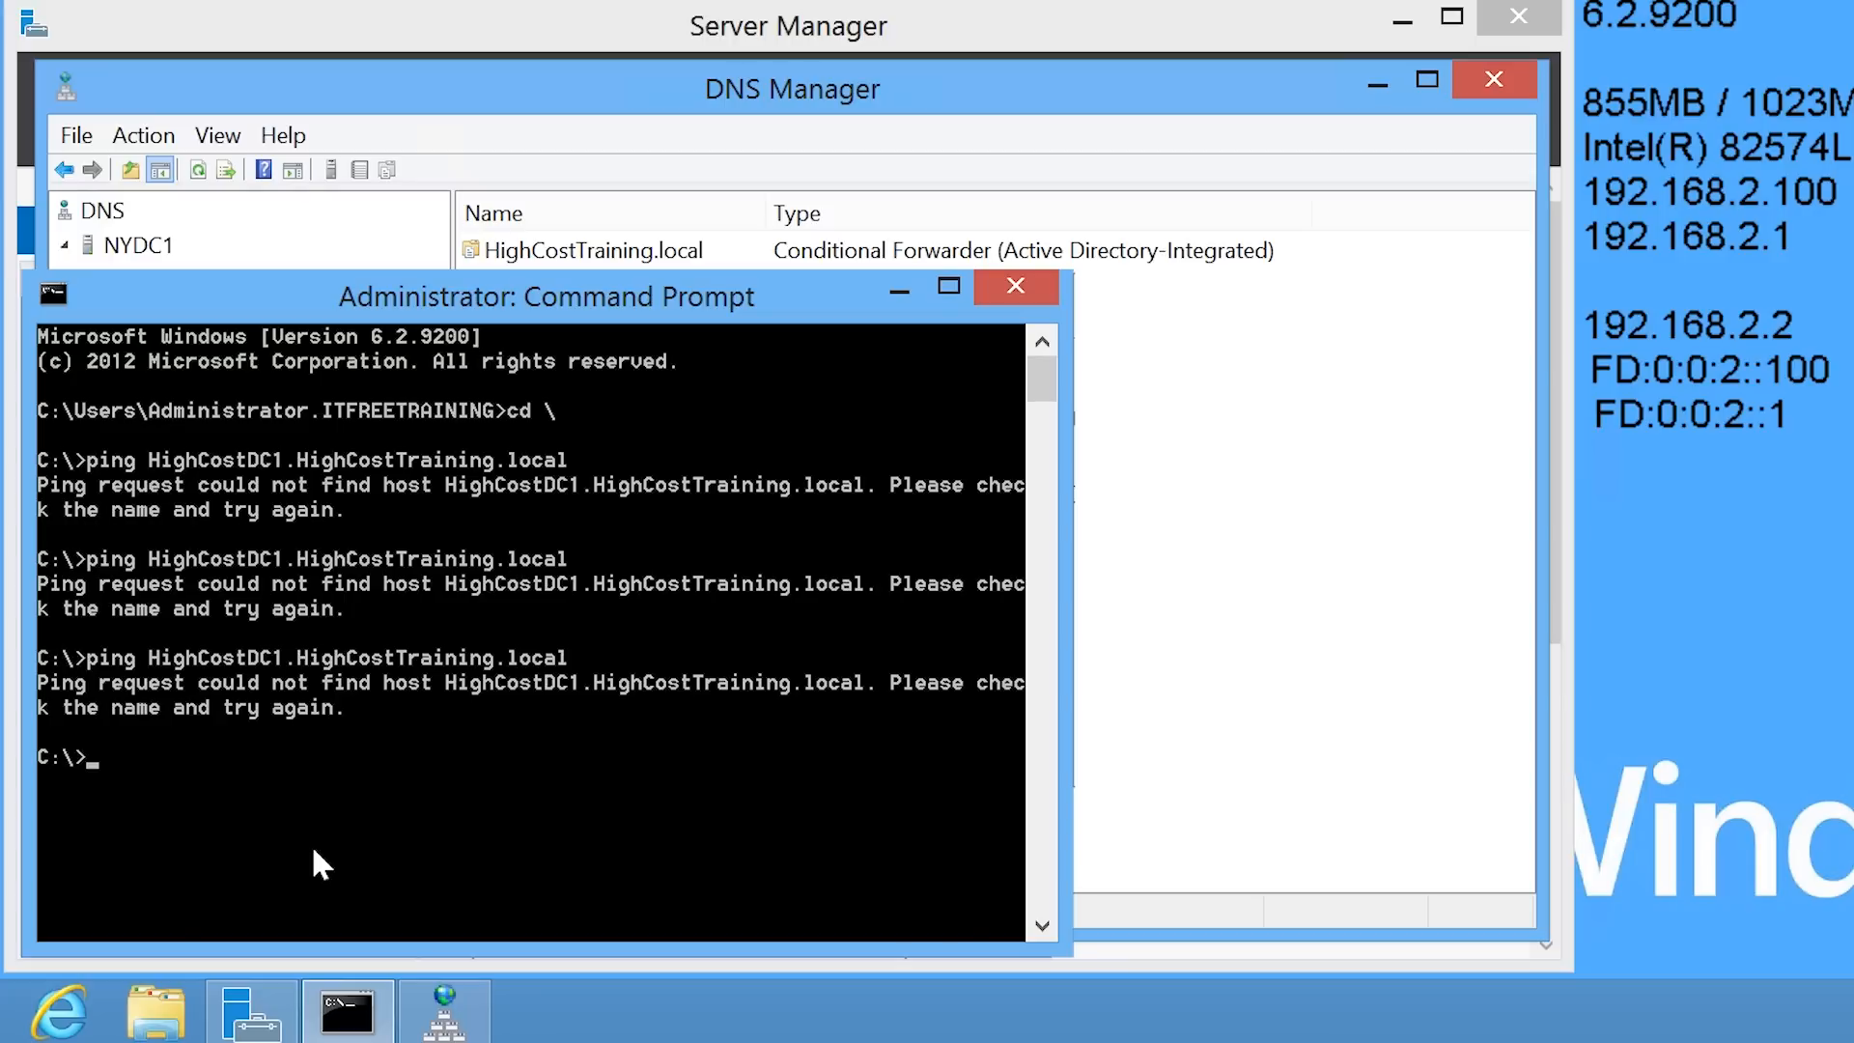
pyautogui.write('ipconfig')
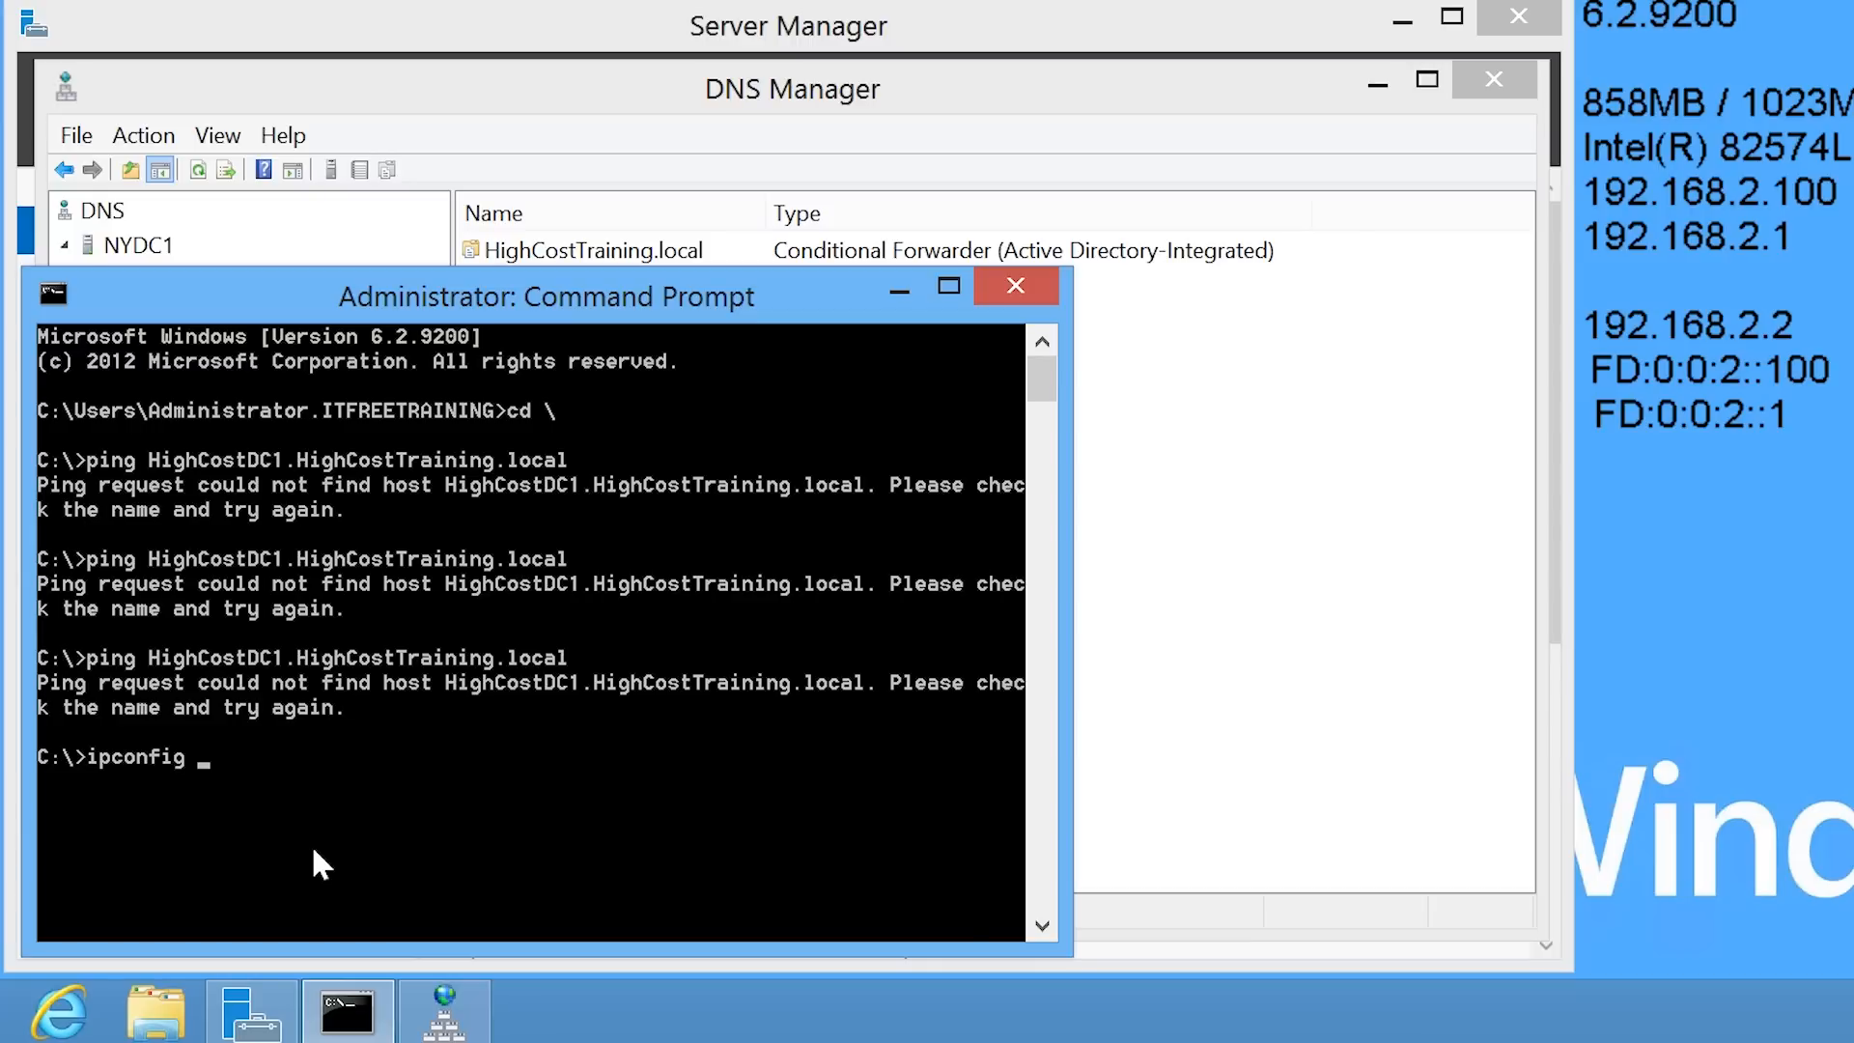
pyautogui.write('/flushdns')
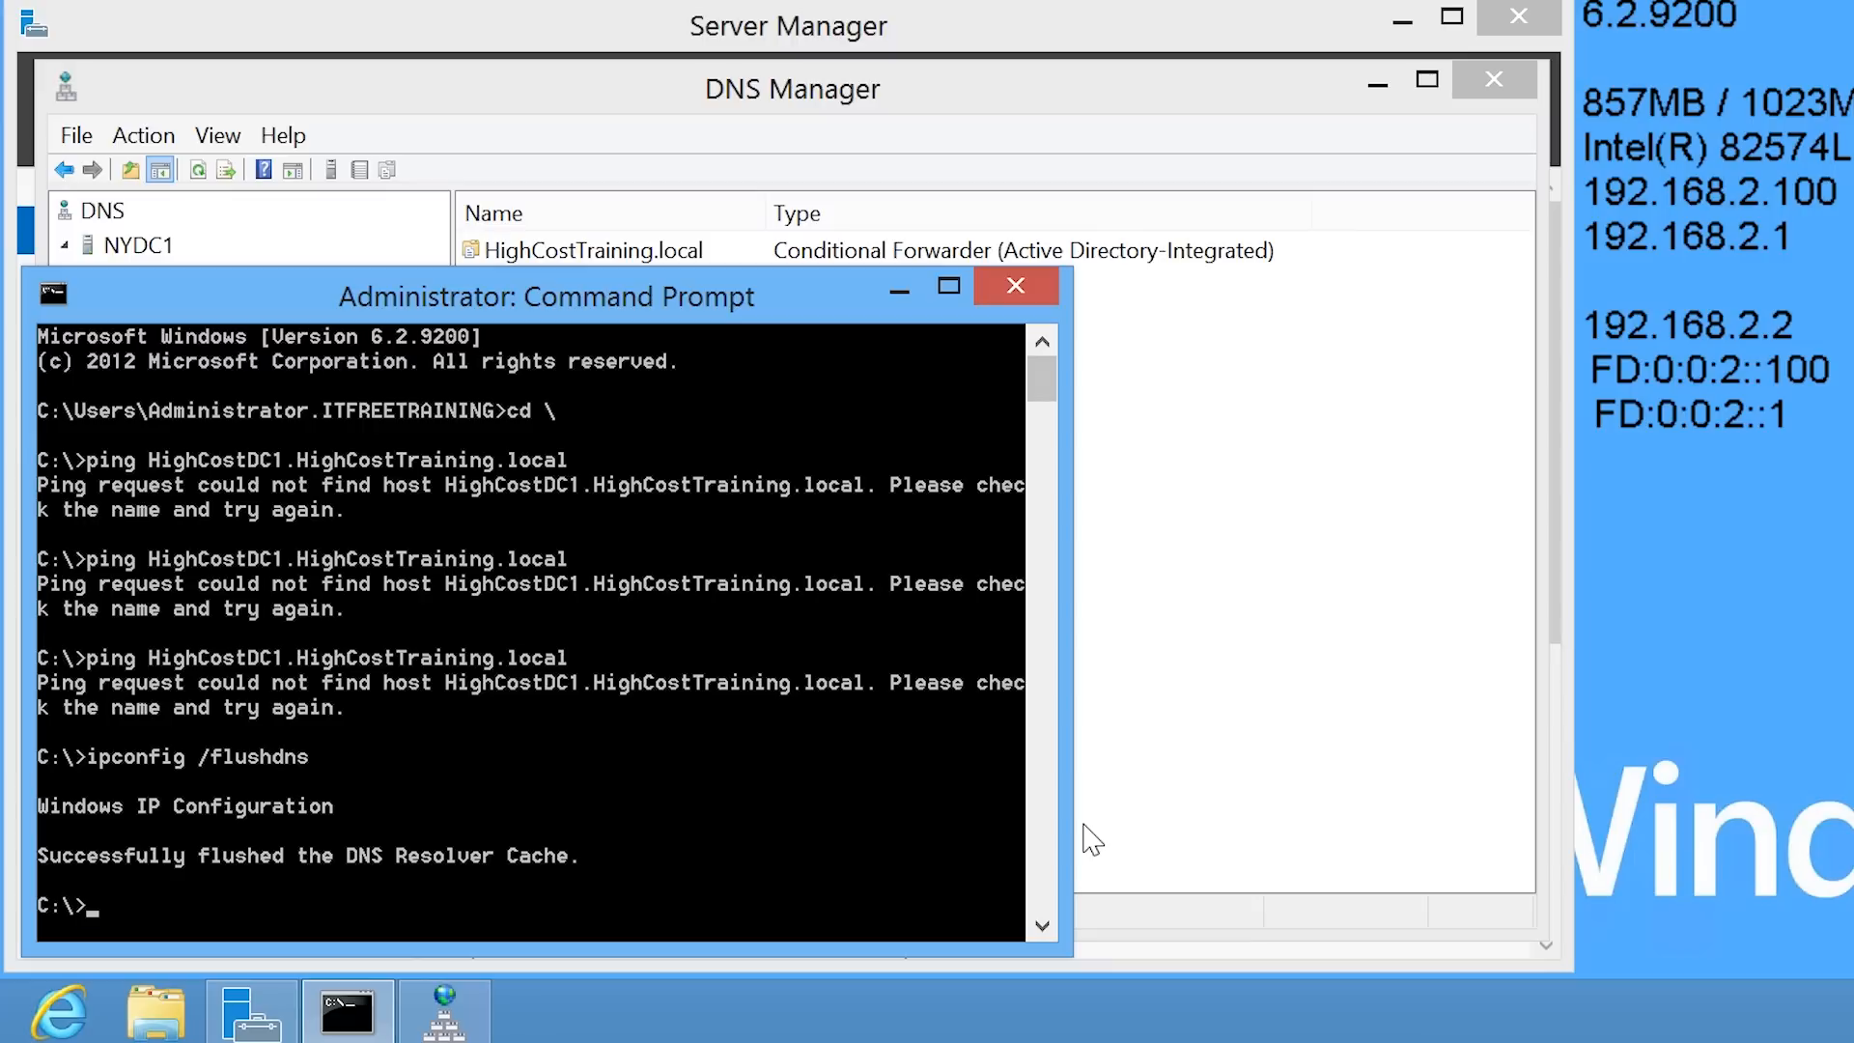
pyautogui.write('ipconfig /flushdns')
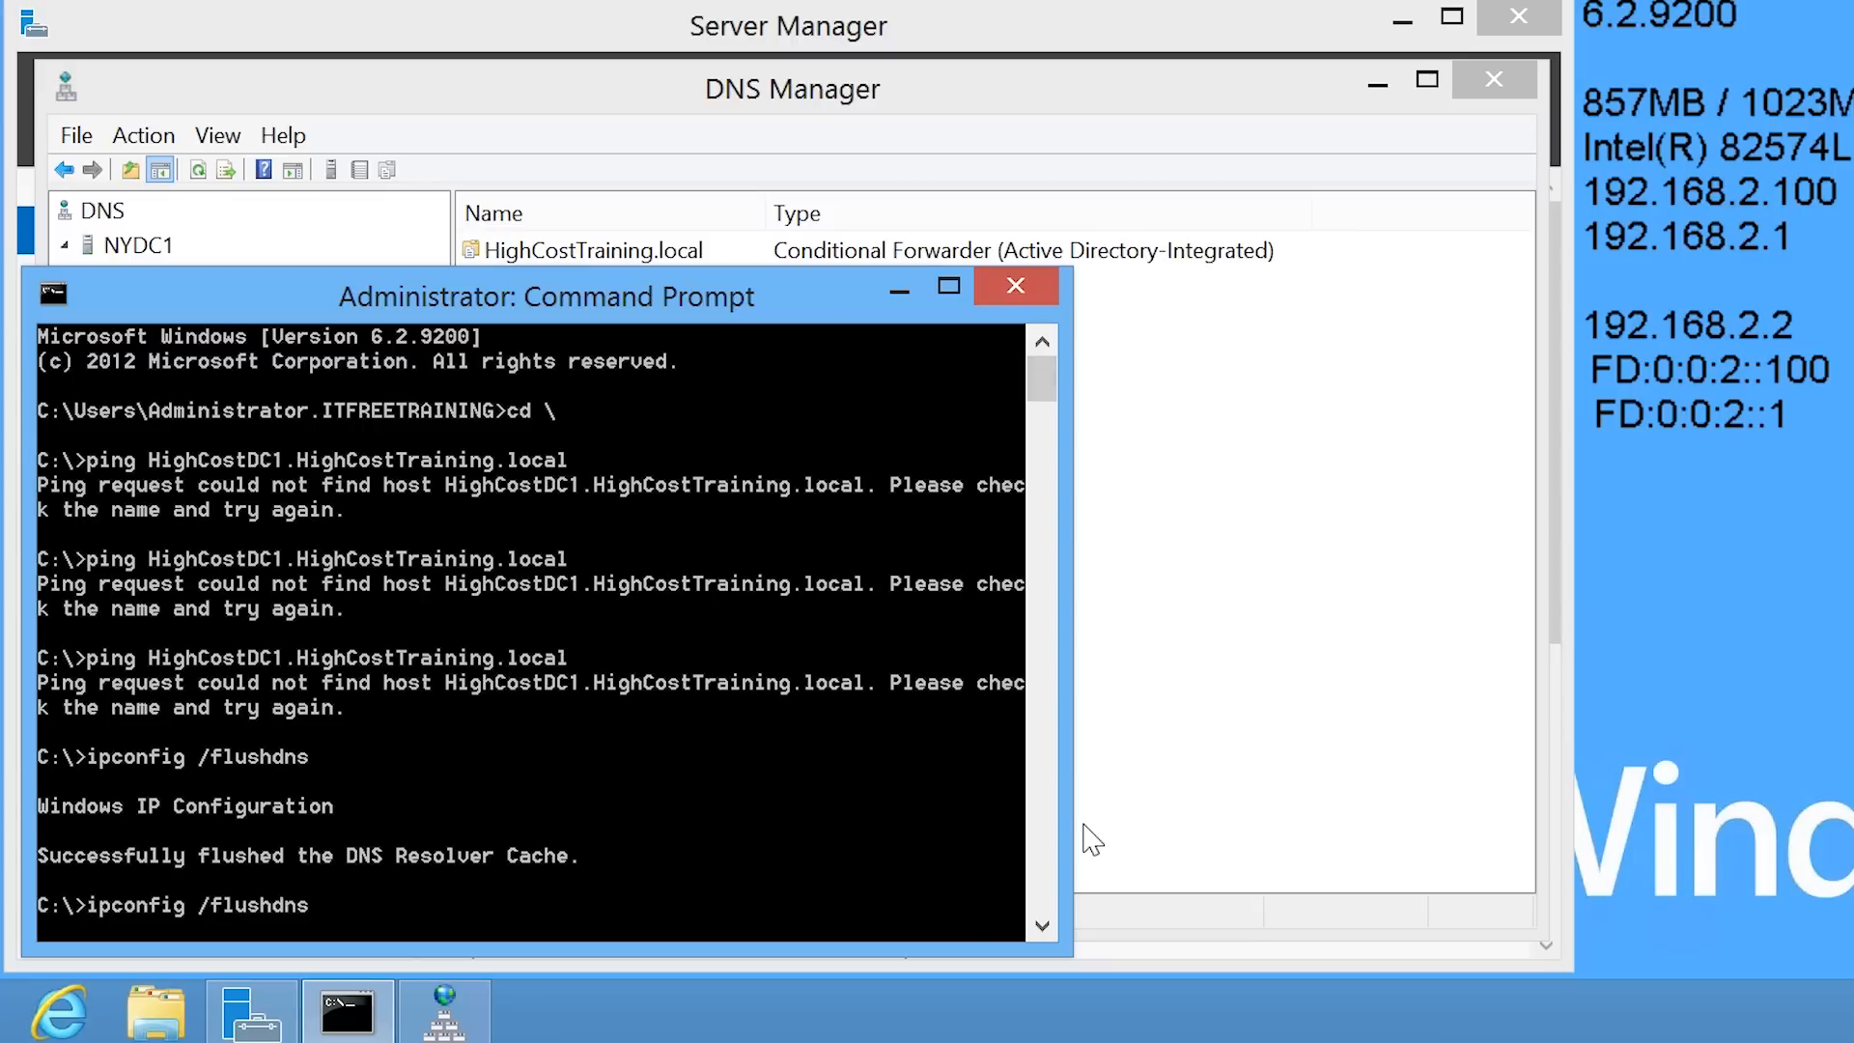